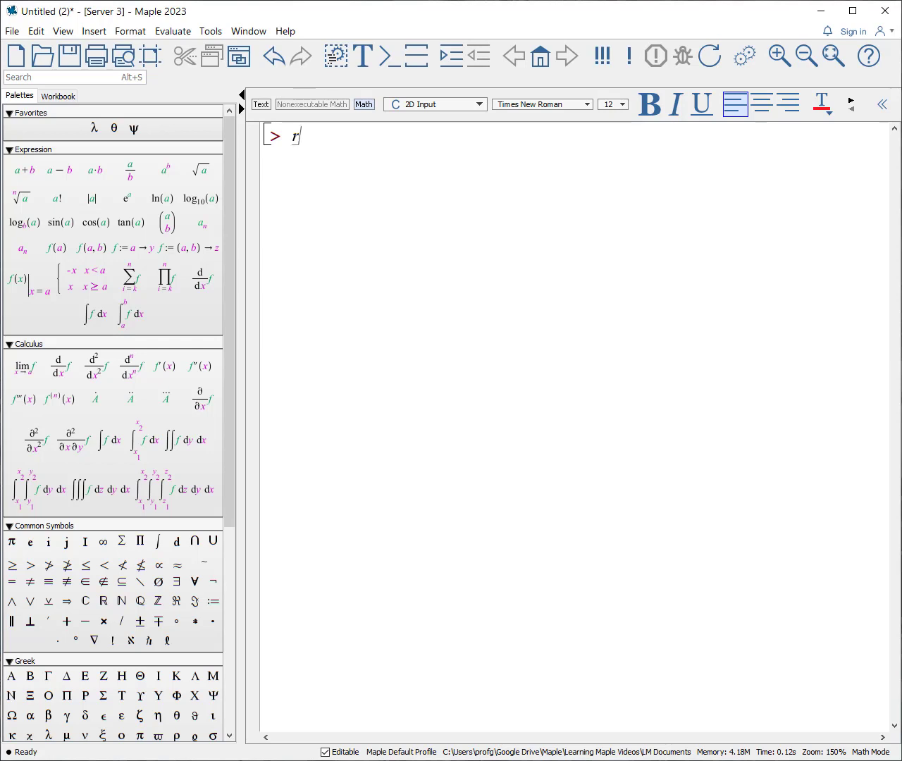
# Step: Run restart at the first prompt and add the text line "This some text"
pyautogui.write('estart')
pyautogui.write('This some text')
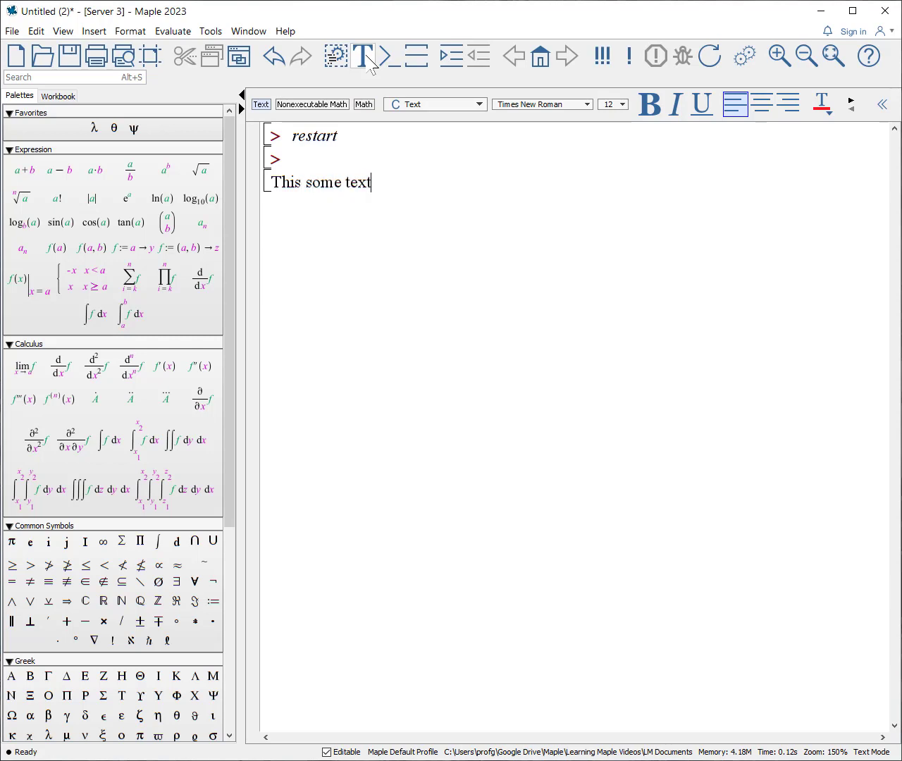
pyautogui.click(316, 135)
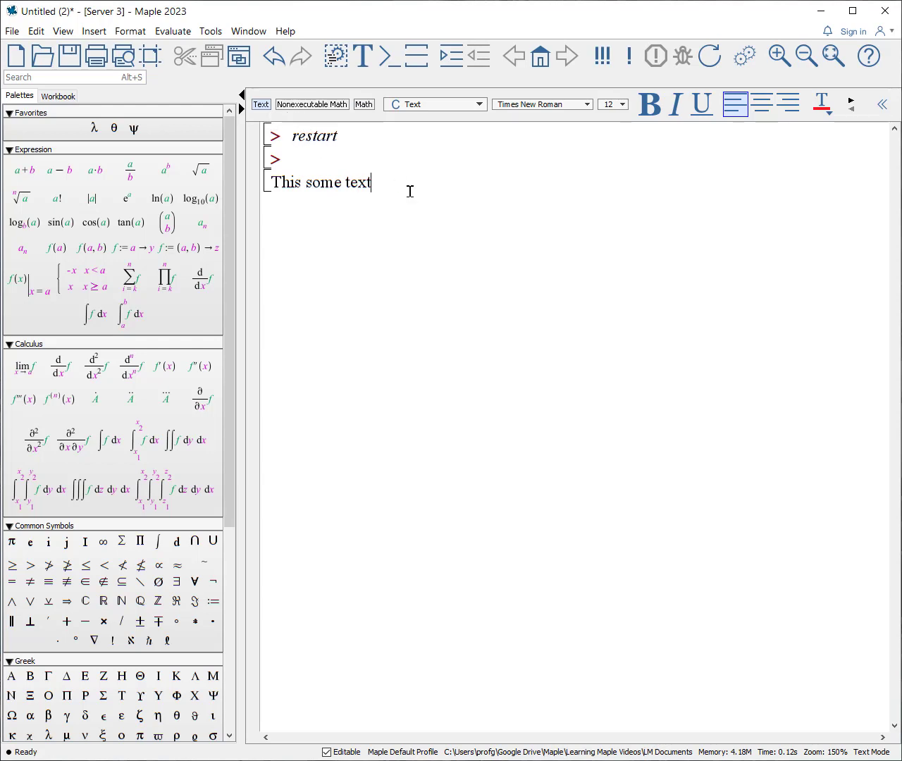
pyautogui.moveTo(390, 56)
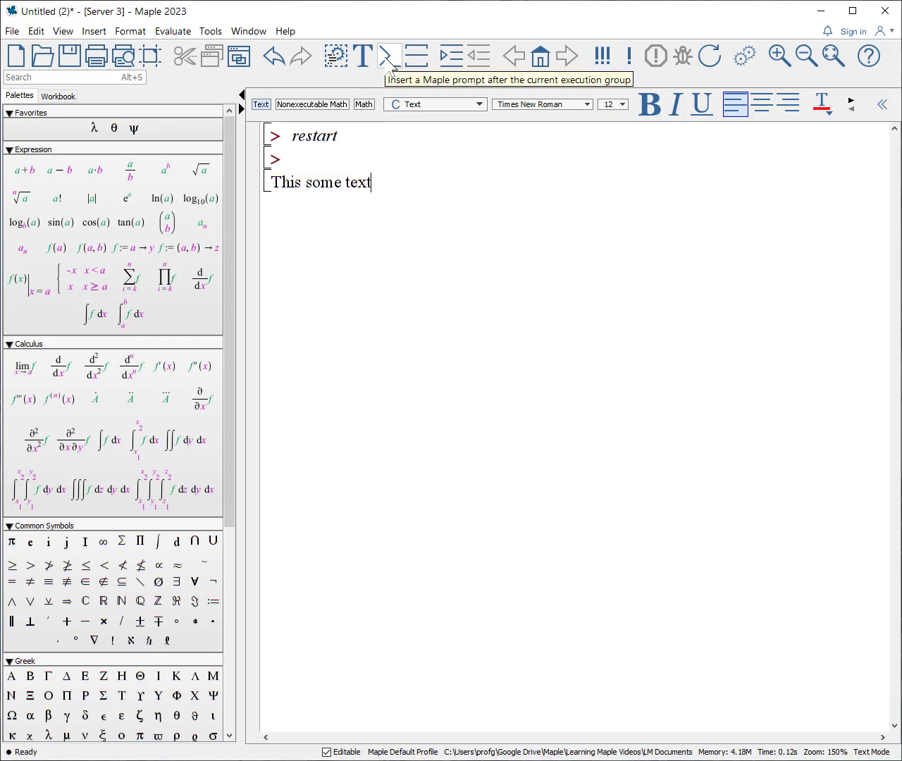
# Step: Add a new prompt and write "this is the input inside an execution group" in Text mode
pyautogui.click(389, 57)
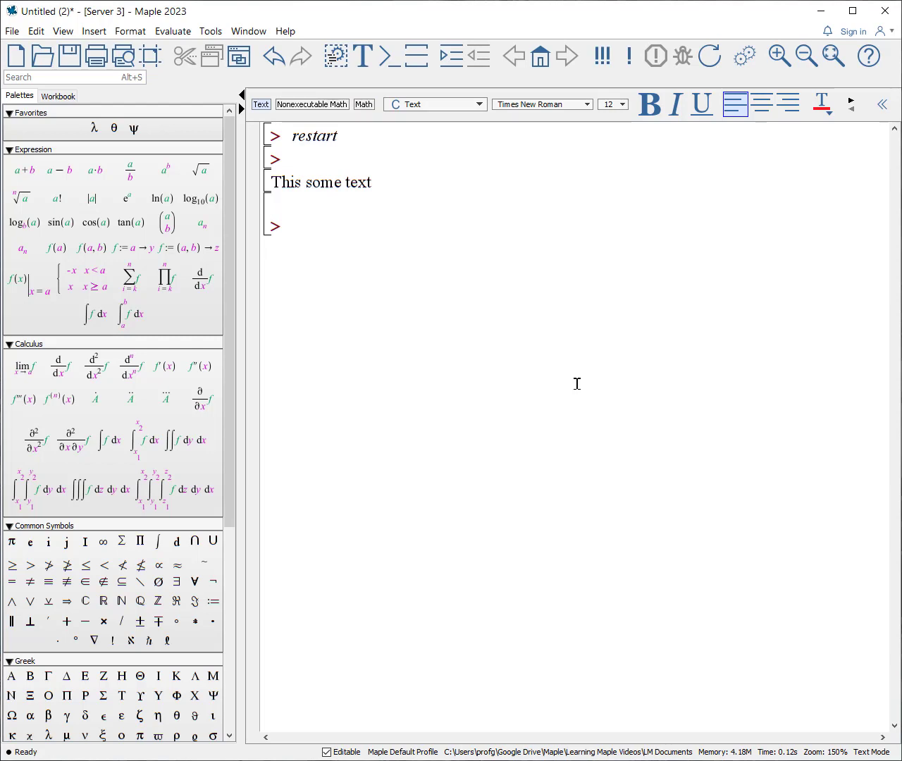
pyautogui.write('this is the input inside')
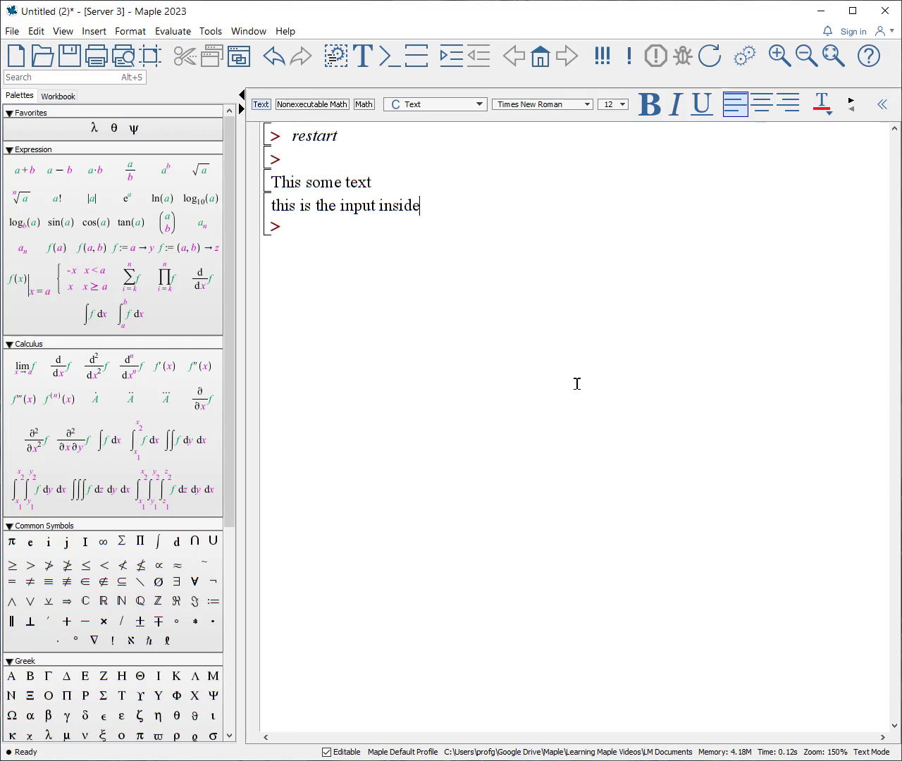
pyautogui.write('a ex')
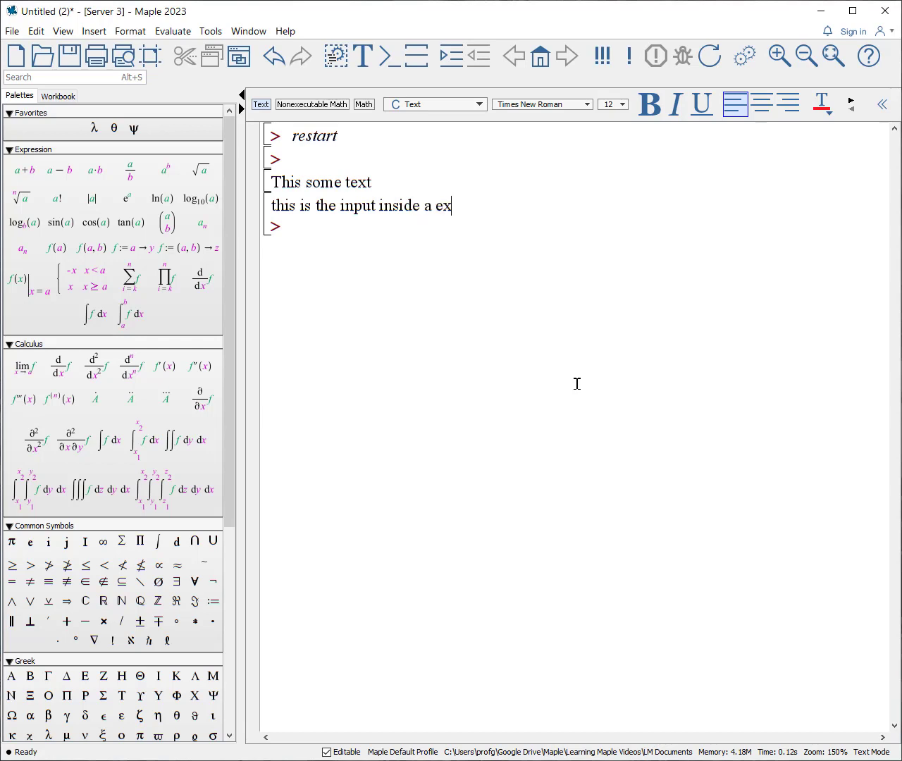
pyautogui.write('an execu')
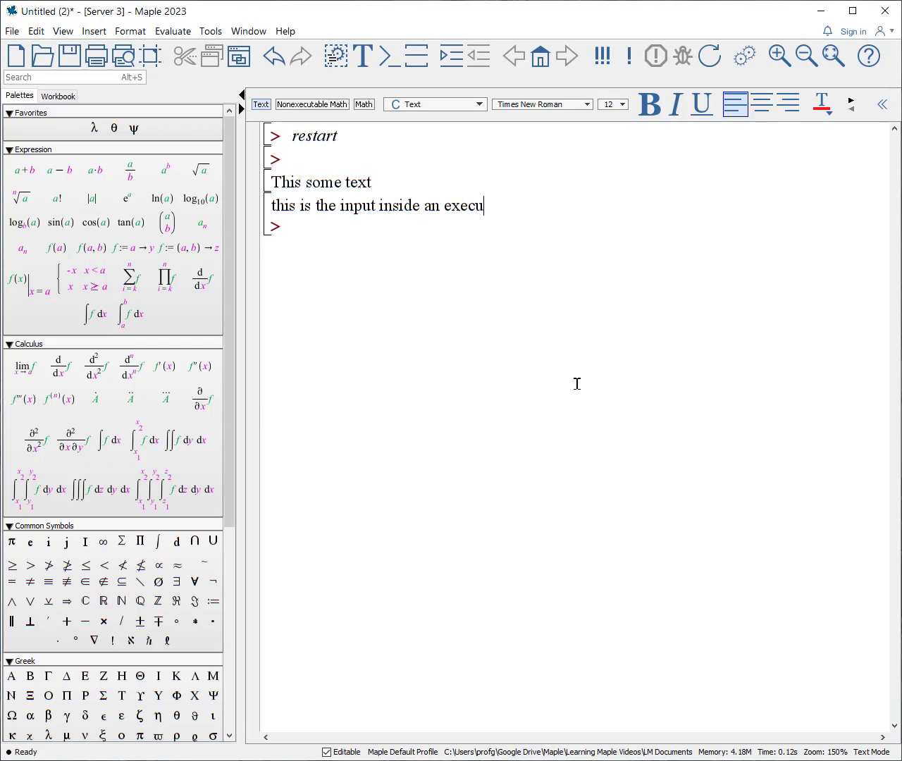
pyautogui.write('tion group')
pyautogui.write('f(x')
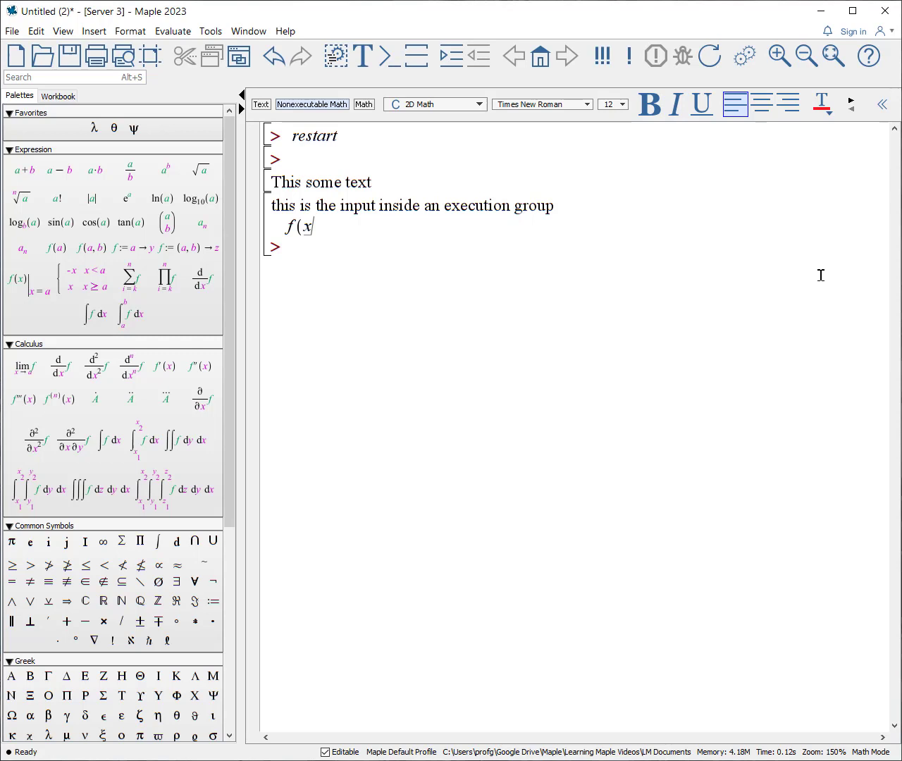
# Step: Complete the expression f(x) = sin(x) · ∫ e^(−x) dx using the palette's indefinite integral
pyautogui.write('=sin(x')
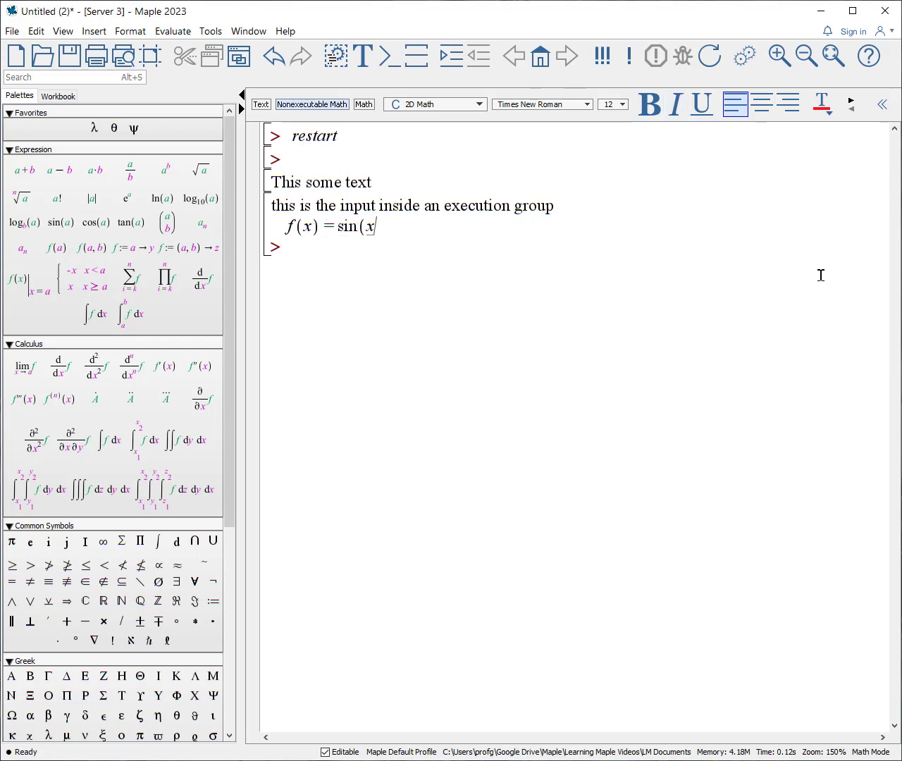
pyautogui.write(')')
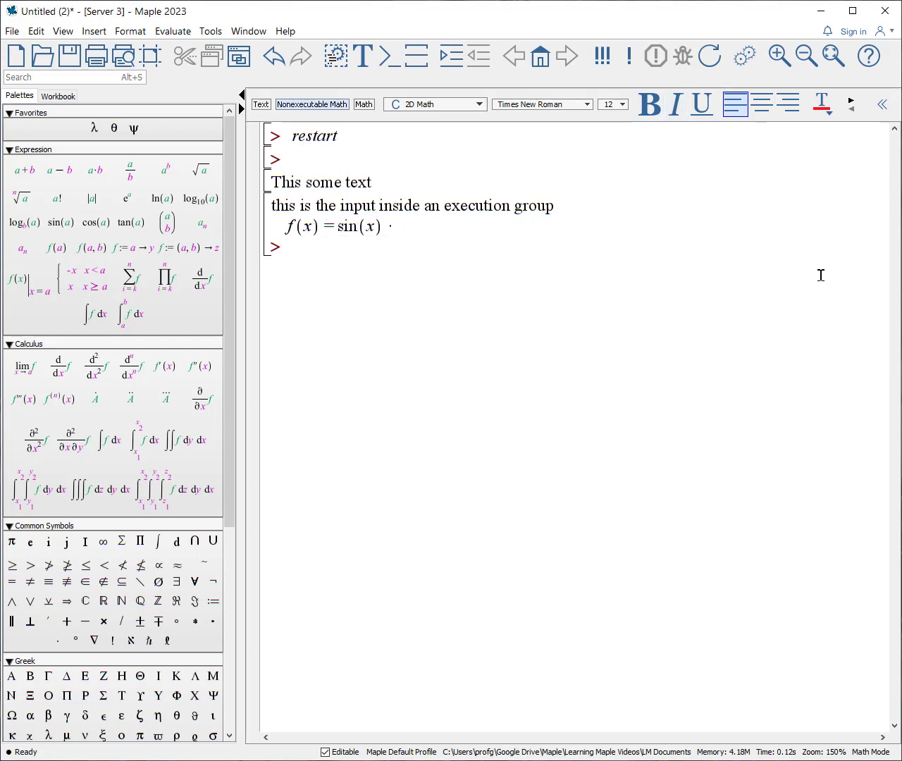
pyautogui.click(95, 313)
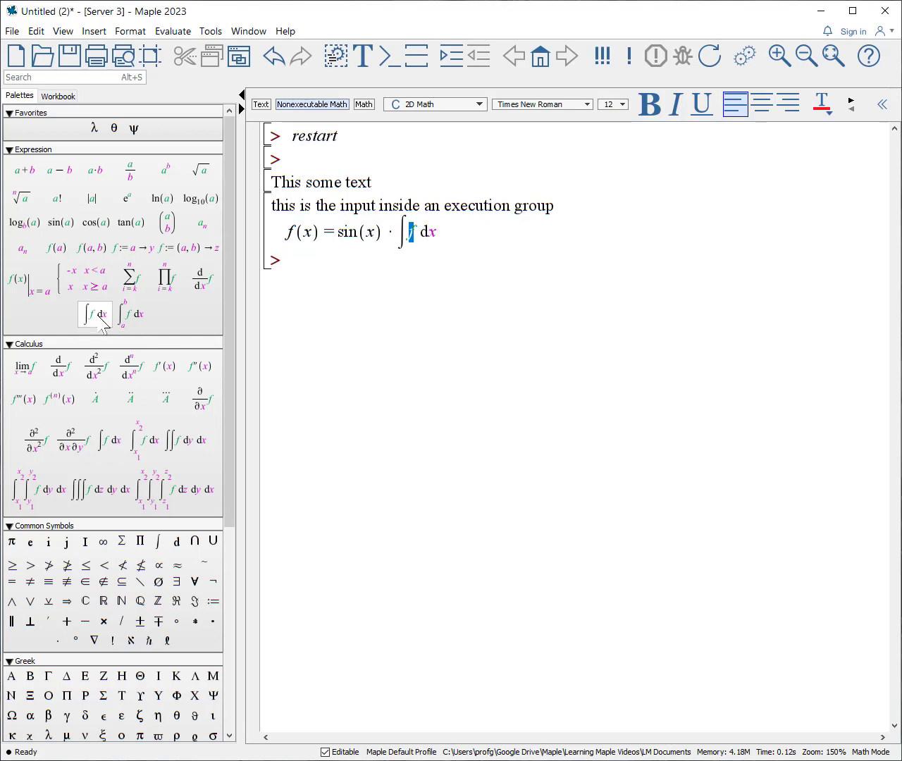
pyautogui.write('exp')
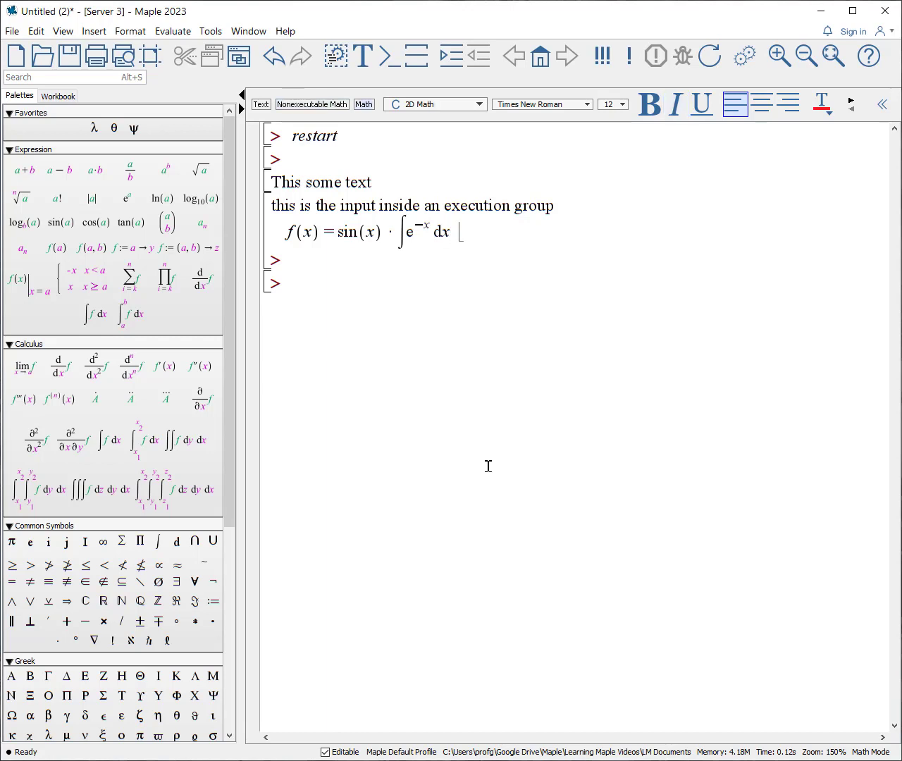
pyautogui.moveTo(605, 631)
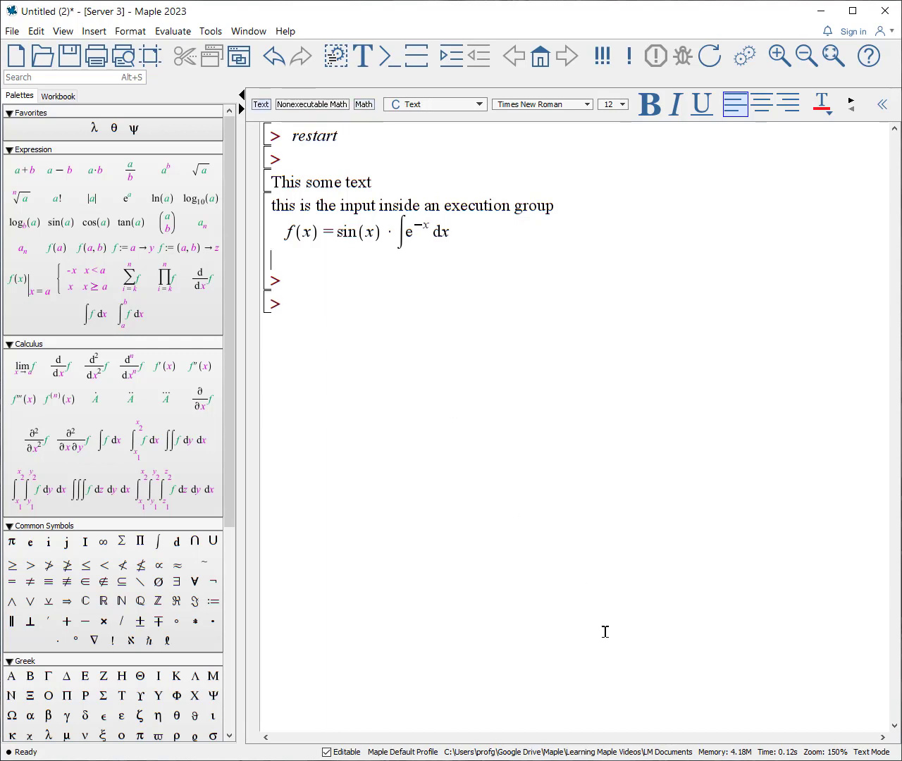
# Step: Write the text line "this is text" and enter ε with subscript 0 for the ε₀·α₃ input
pyautogui.write('this is text')
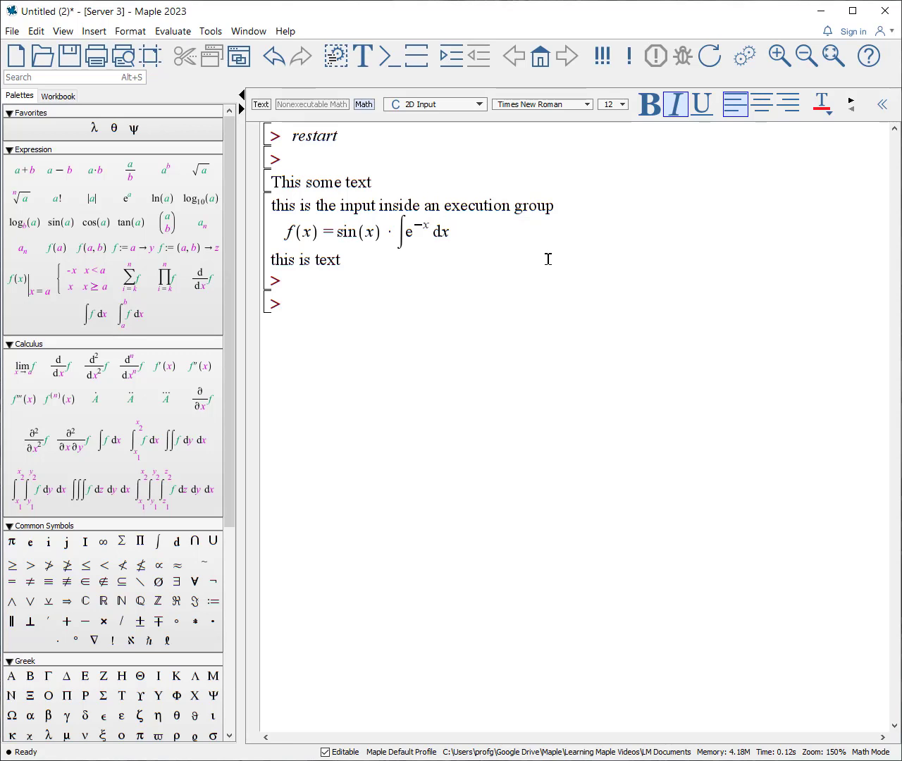
pyautogui.write('ep')
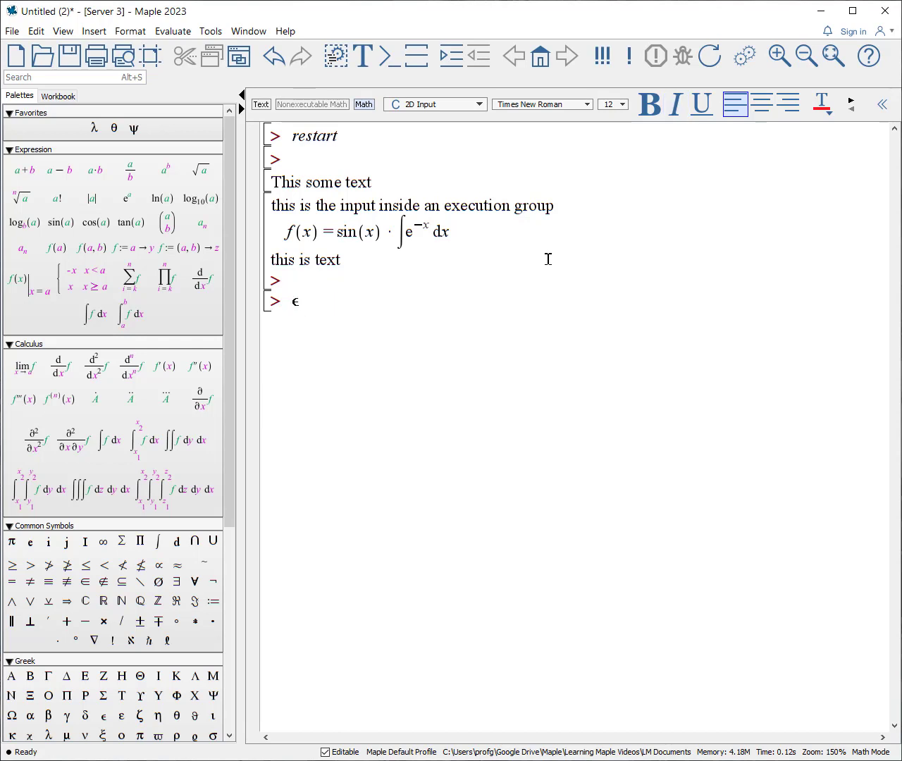
pyautogui.click(674, 105)
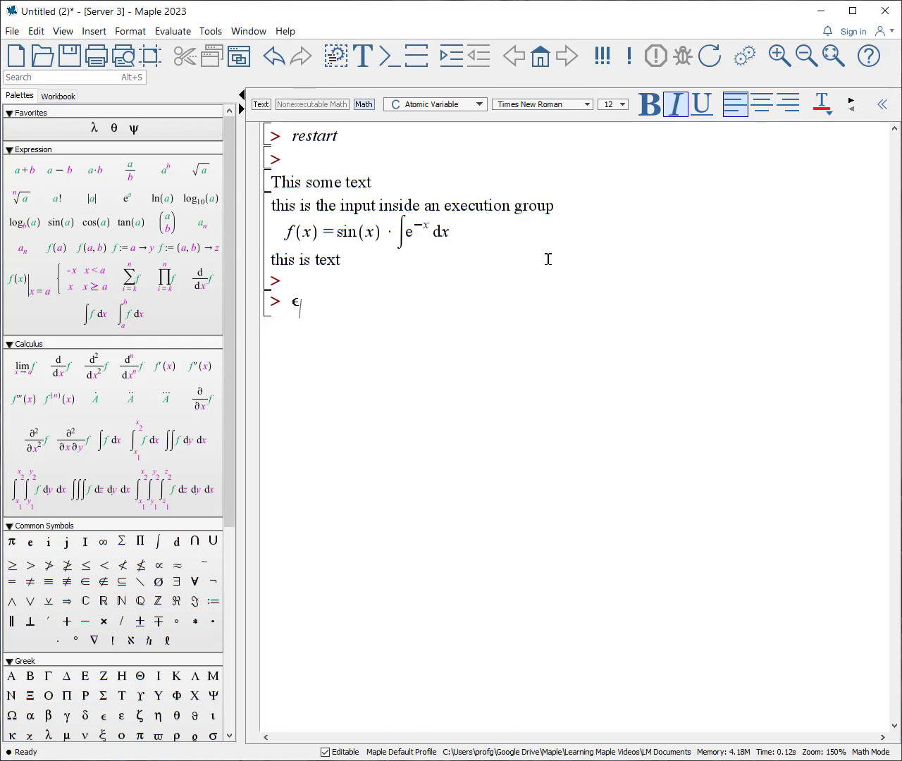
pyautogui.write('0·α3')
pyautogui.write('lprint(')
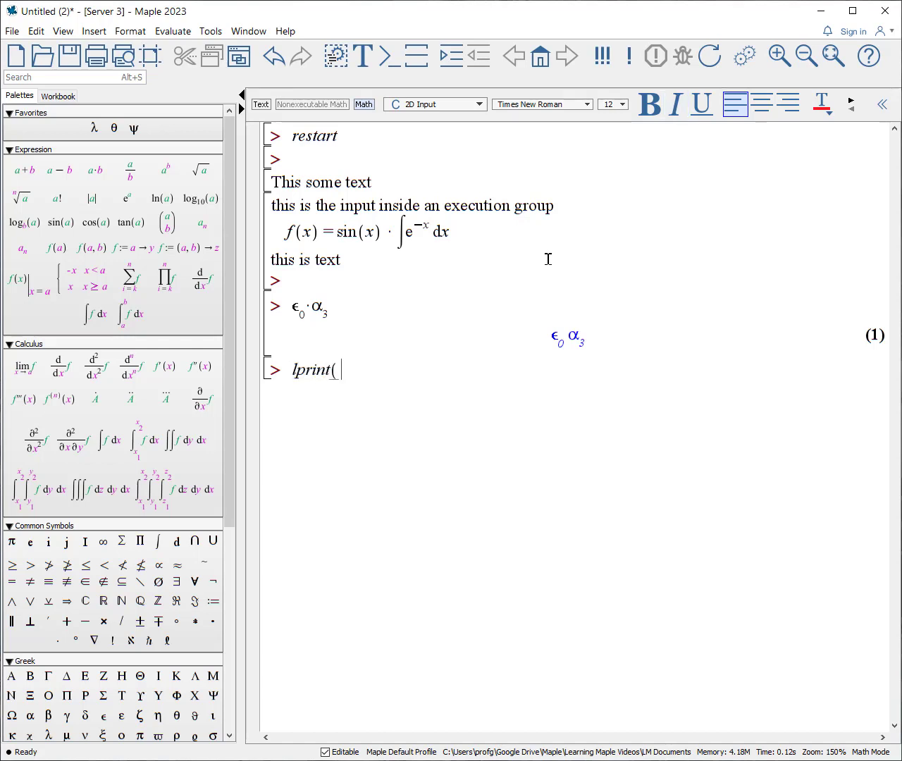
# Step: Evaluate lprint(epsilon__0) to print ε₀ in linear form
pyautogui.write('epsilon')
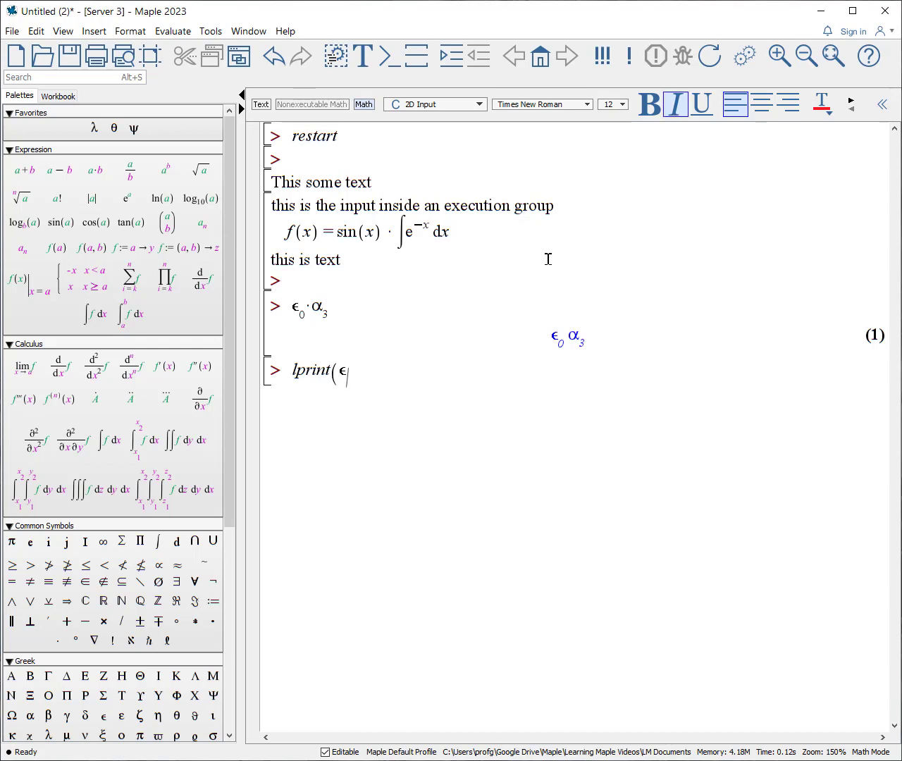
pyautogui.press('Return')
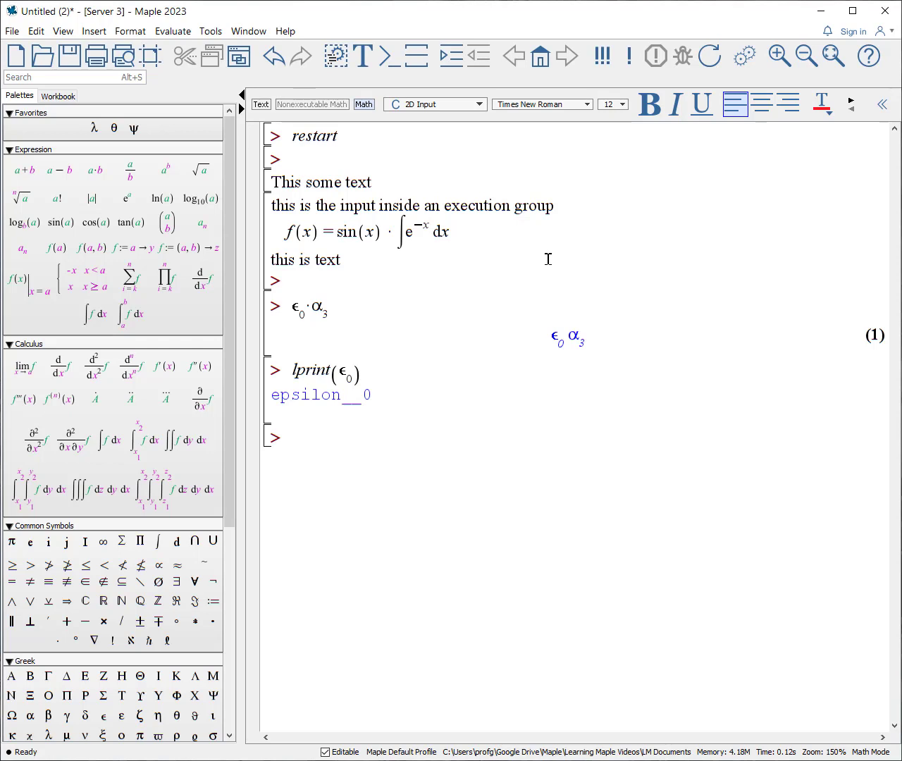
# Step: Evaluate Energy := K__translation + K__rotational + U as output (2)
pyautogui.write('E')
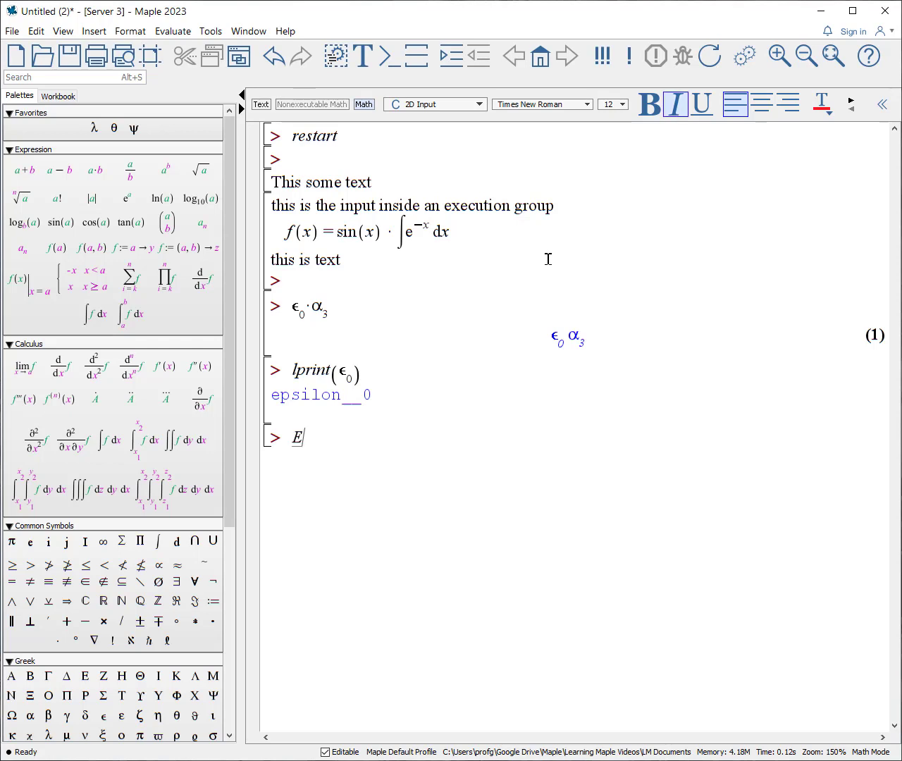
pyautogui.write('nergy :')
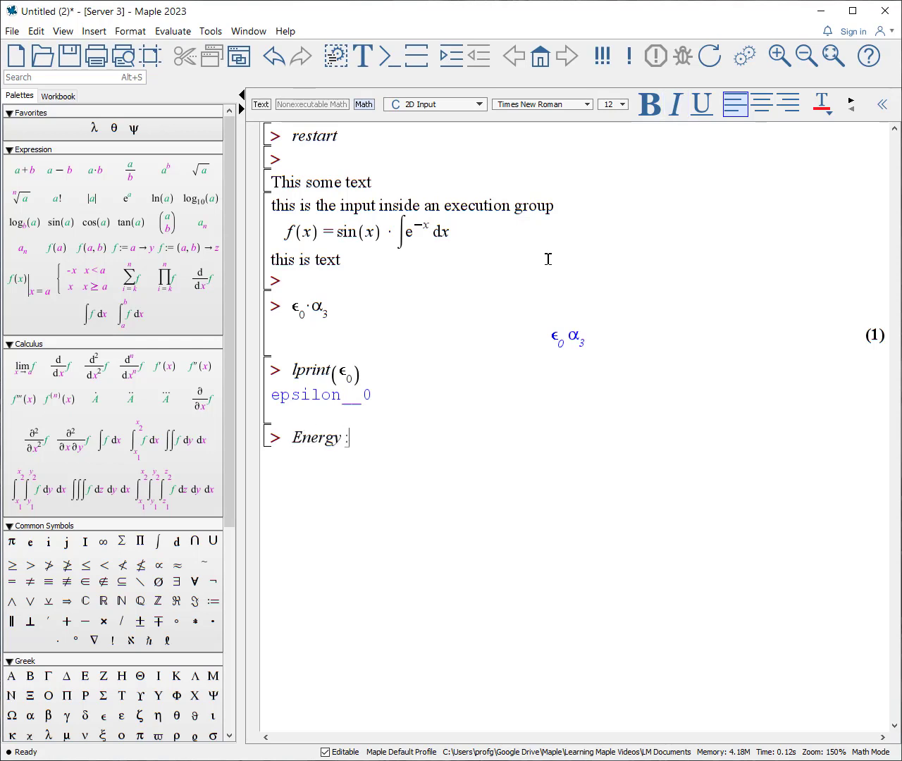
pyautogui.write('= K_')
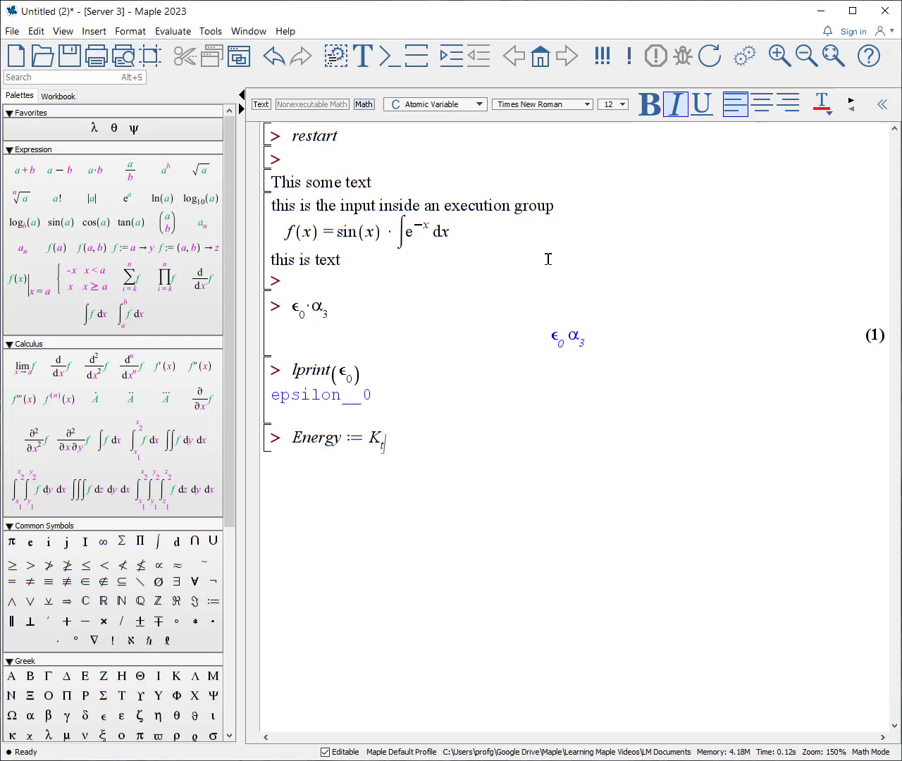
pyautogui.write('translation')
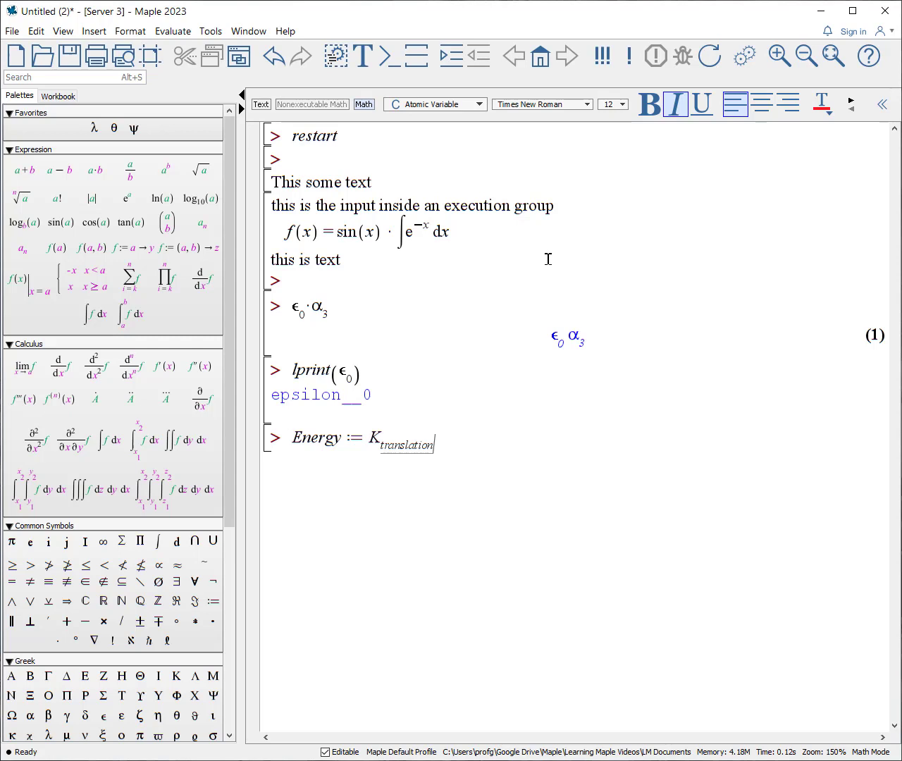
pyautogui.write('+ K')
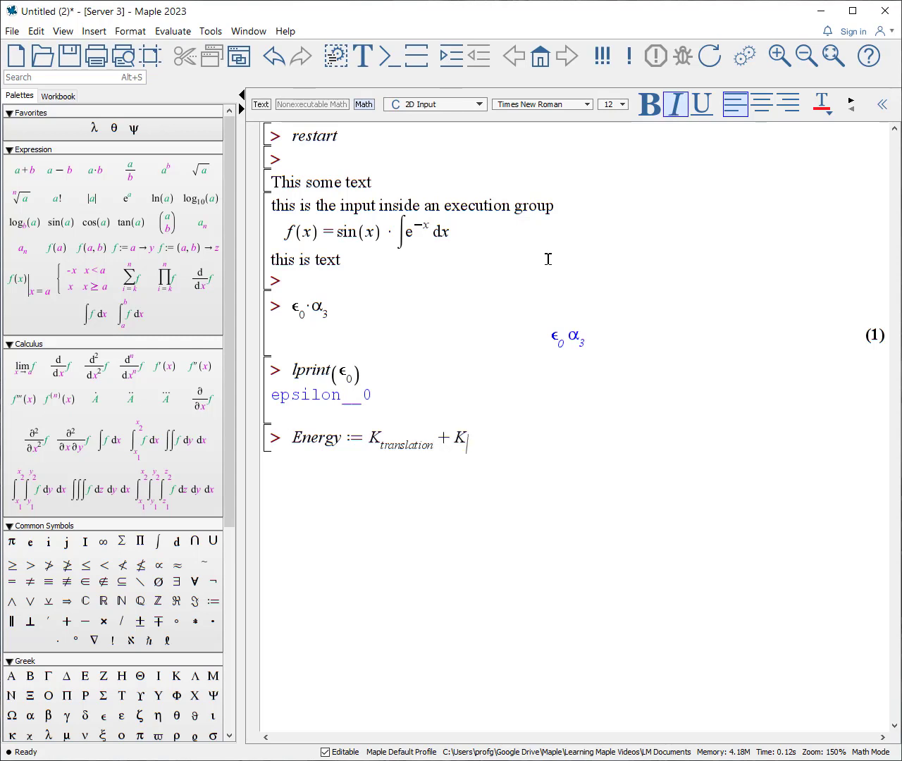
pyautogui.write('rotational +')
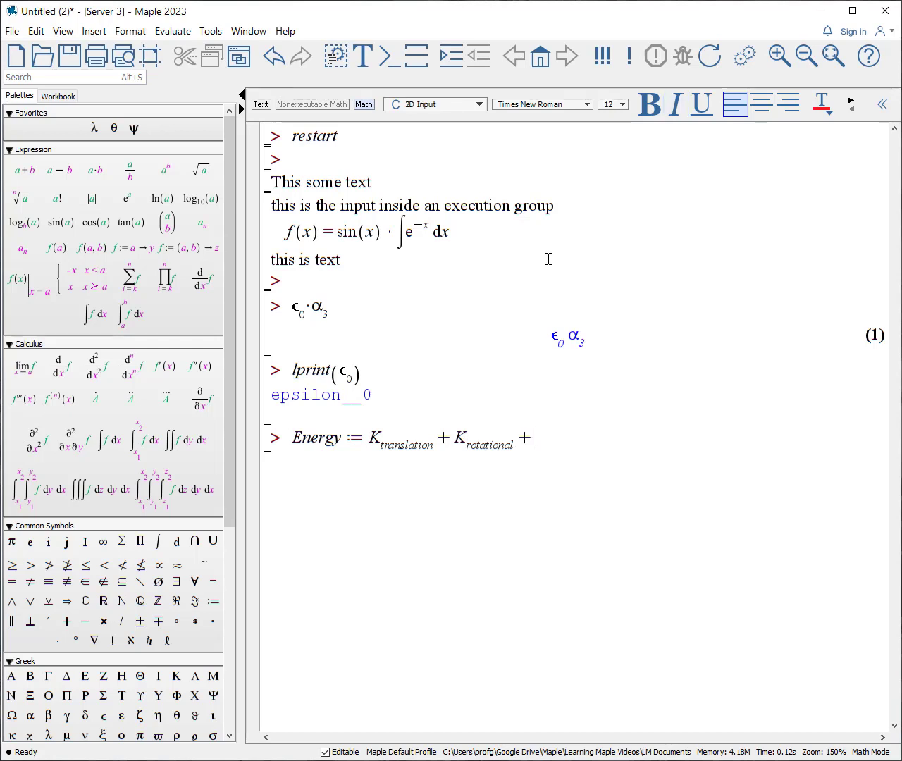
pyautogui.press('Return')
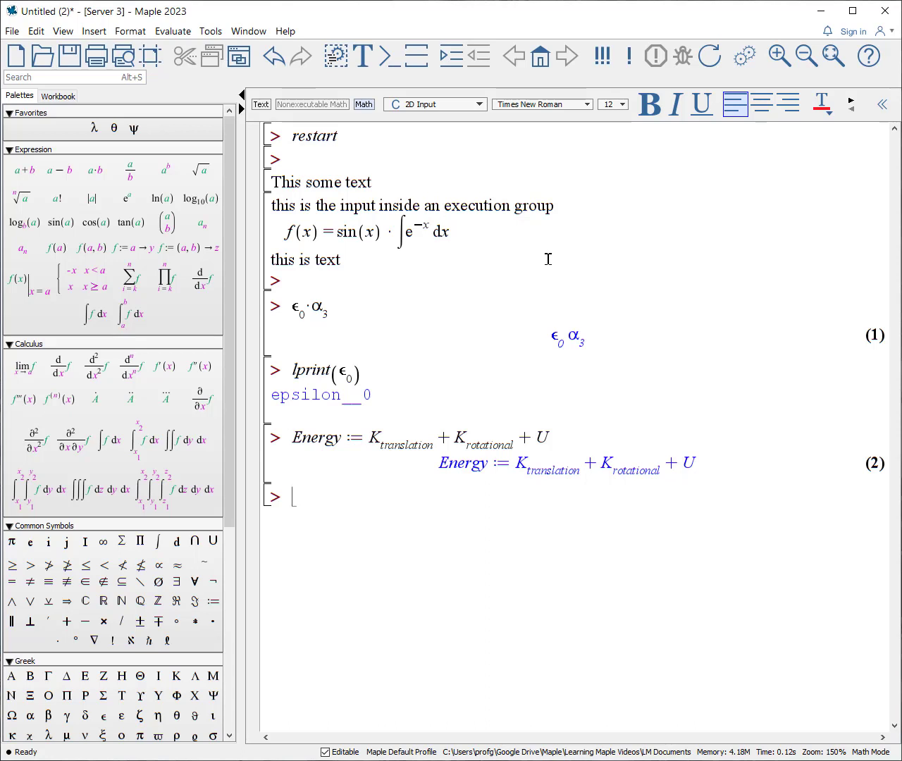
# Step: Run a second lprint(ε₀) returning epsilon__0
pyautogui.write('lprint(')
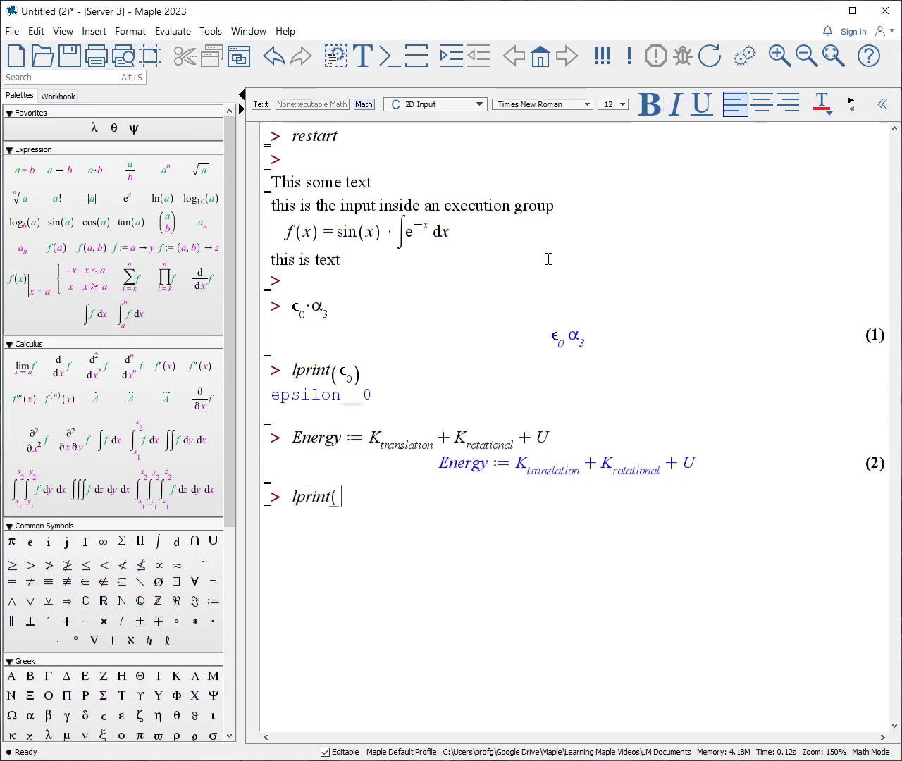
pyautogui.write('epsilon')
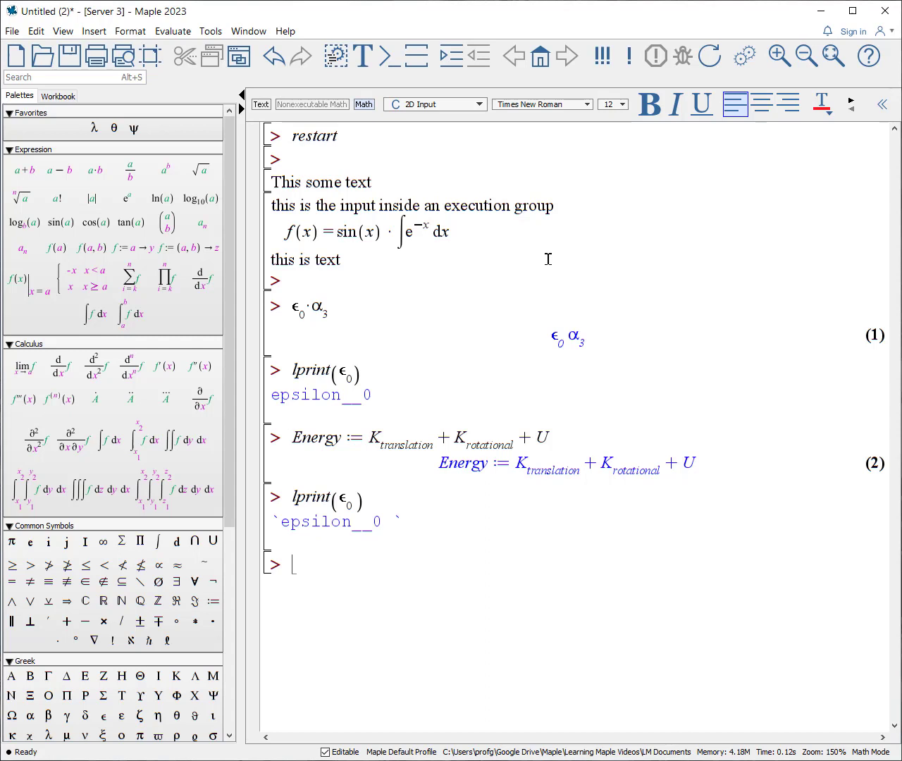
# Step: Evaluate is(ε₀ = ε₀) with the completed epsilon symbol, returning false as output (3)
pyautogui.write('epsi')
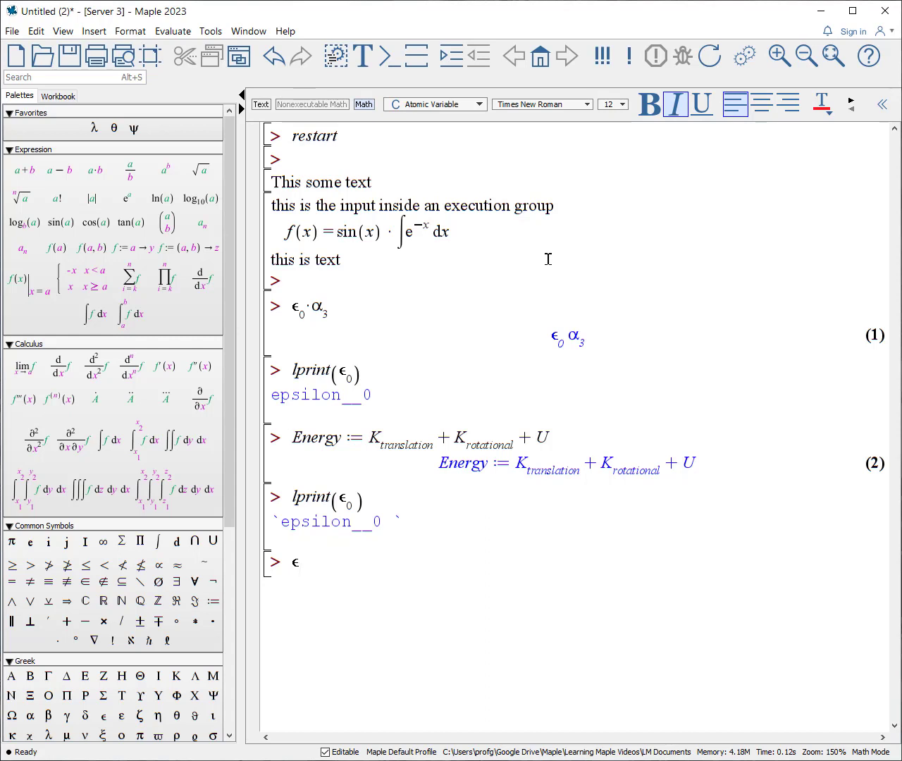
pyautogui.write('0')
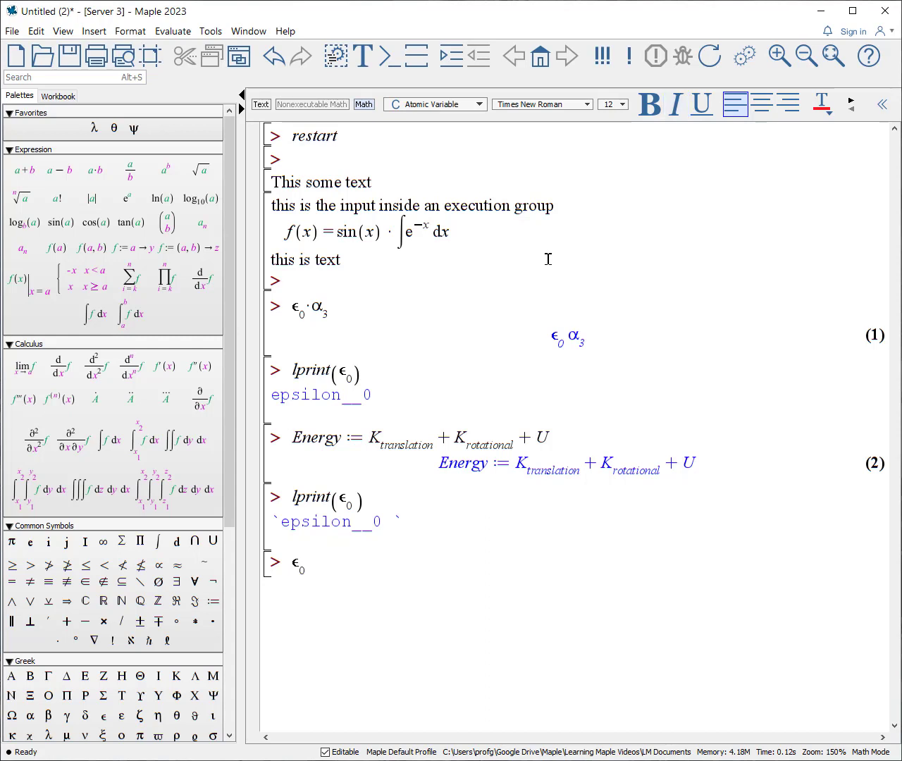
pyautogui.write('=')
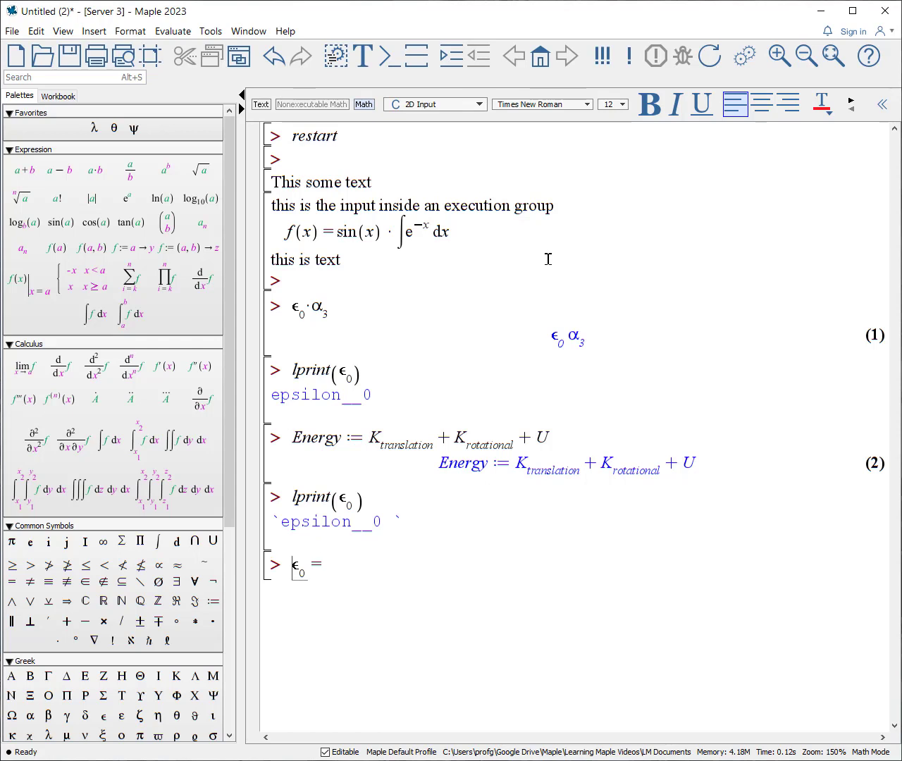
pyautogui.write('is(')
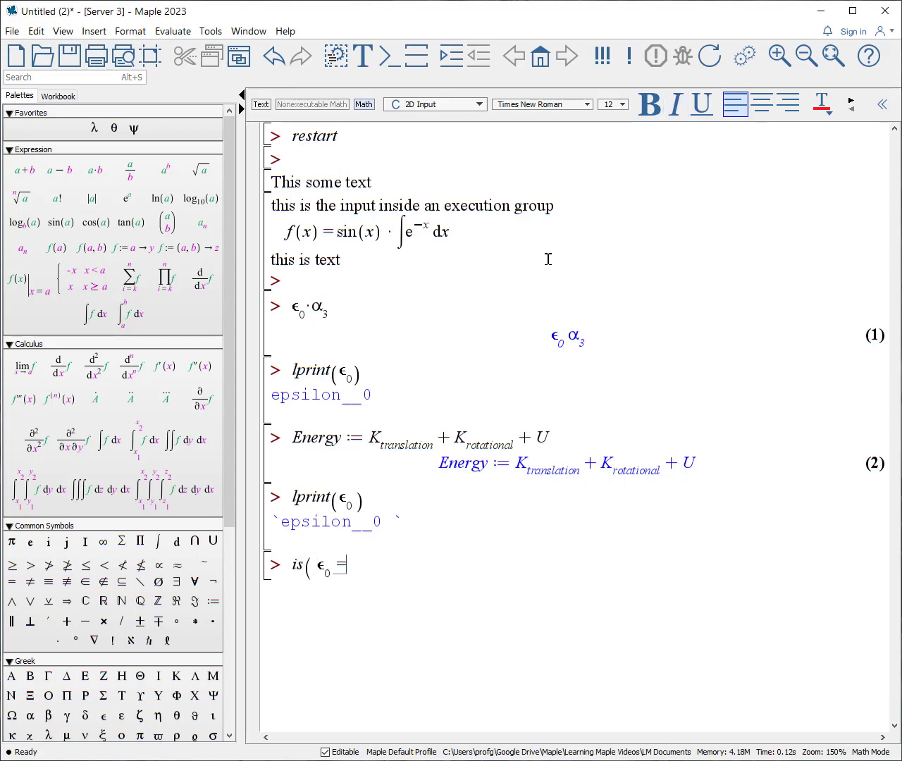
pyautogui.write('eps')
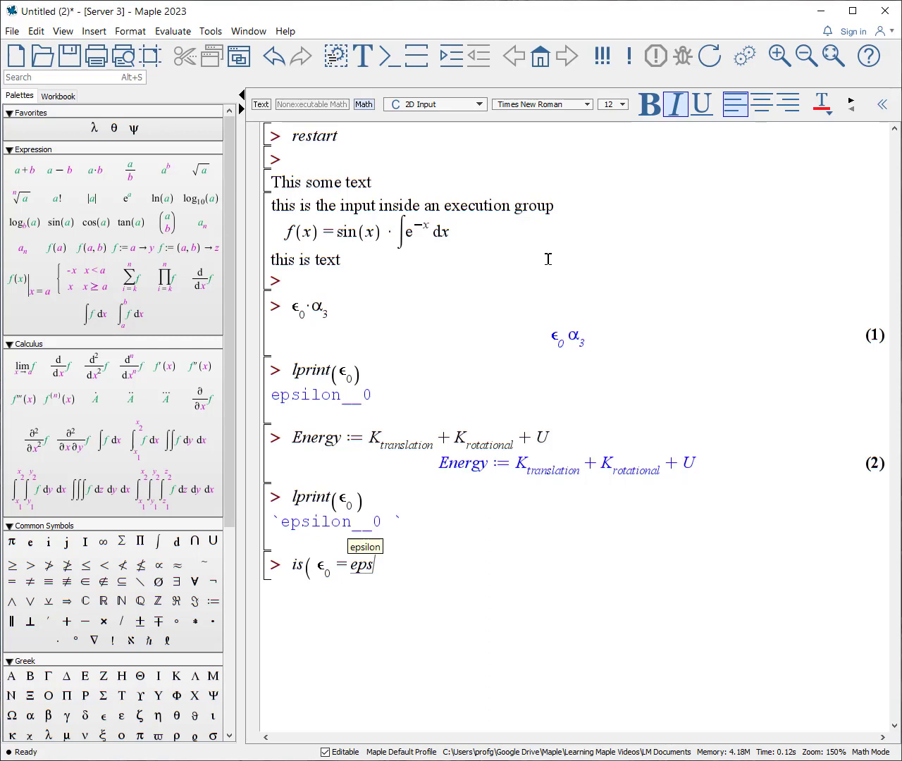
pyautogui.click(363, 546)
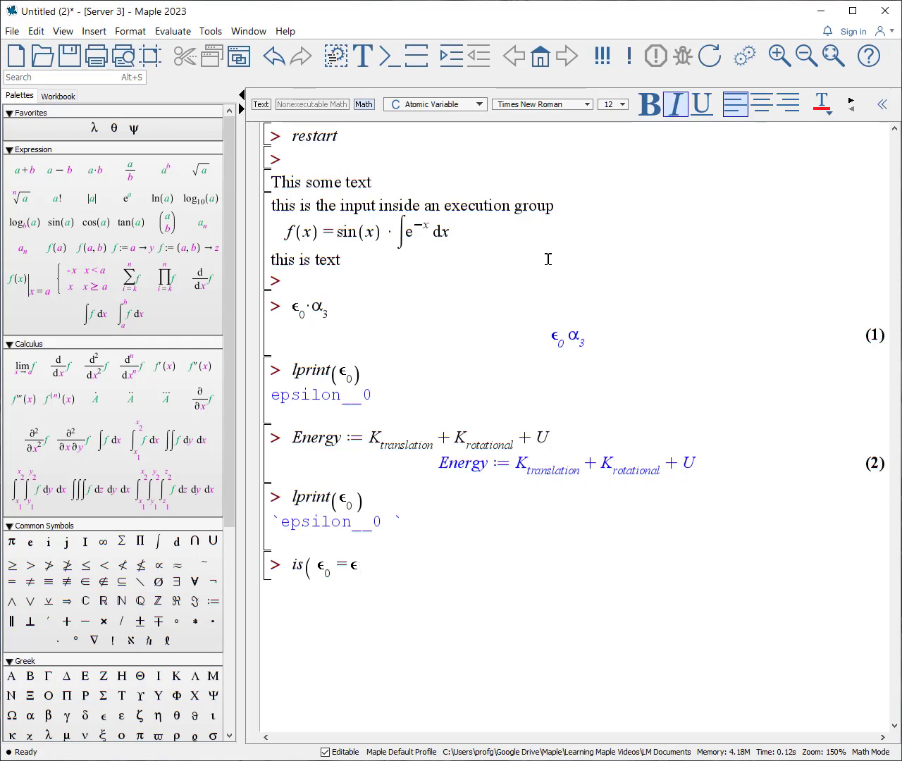
pyautogui.write('₀)')
pyautogui.press('Return')
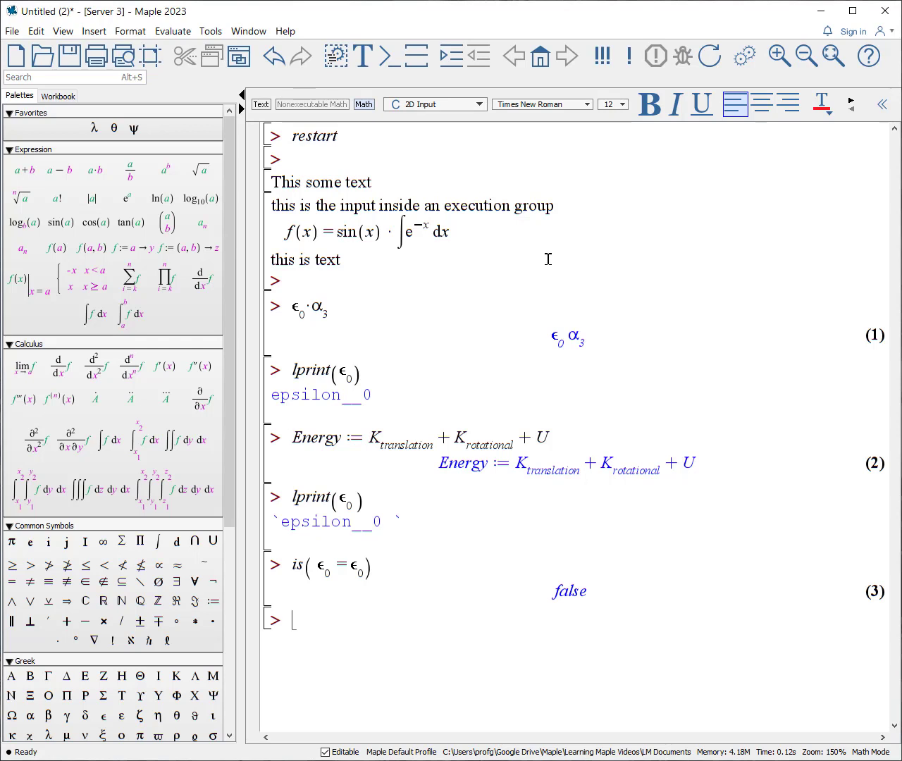
pyautogui.moveTo(379, 510)
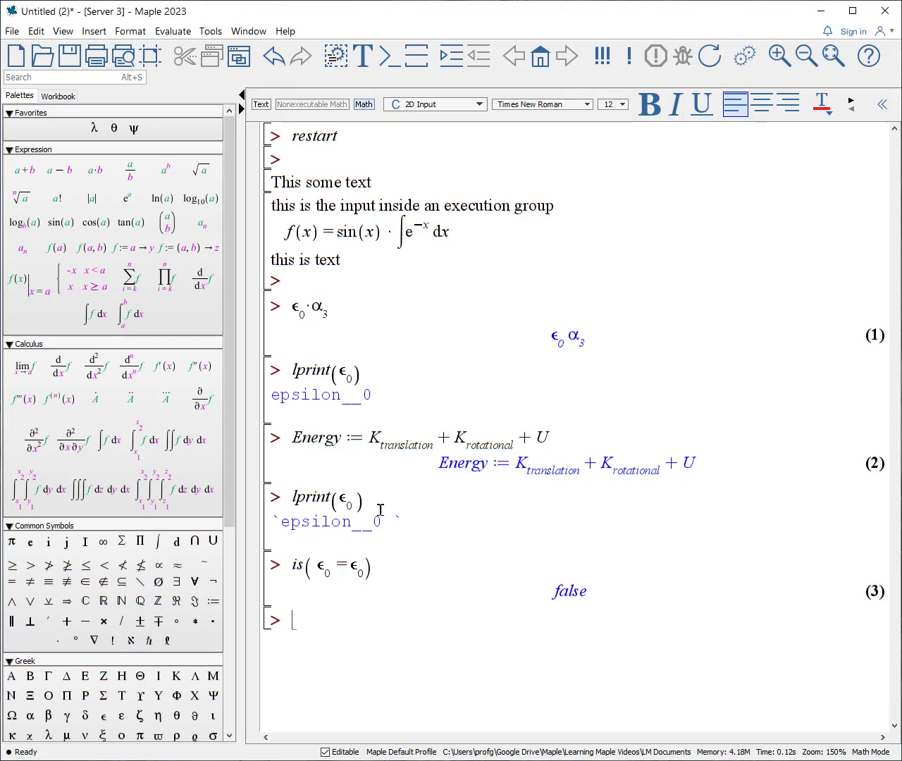
pyautogui.moveTo(392, 519)
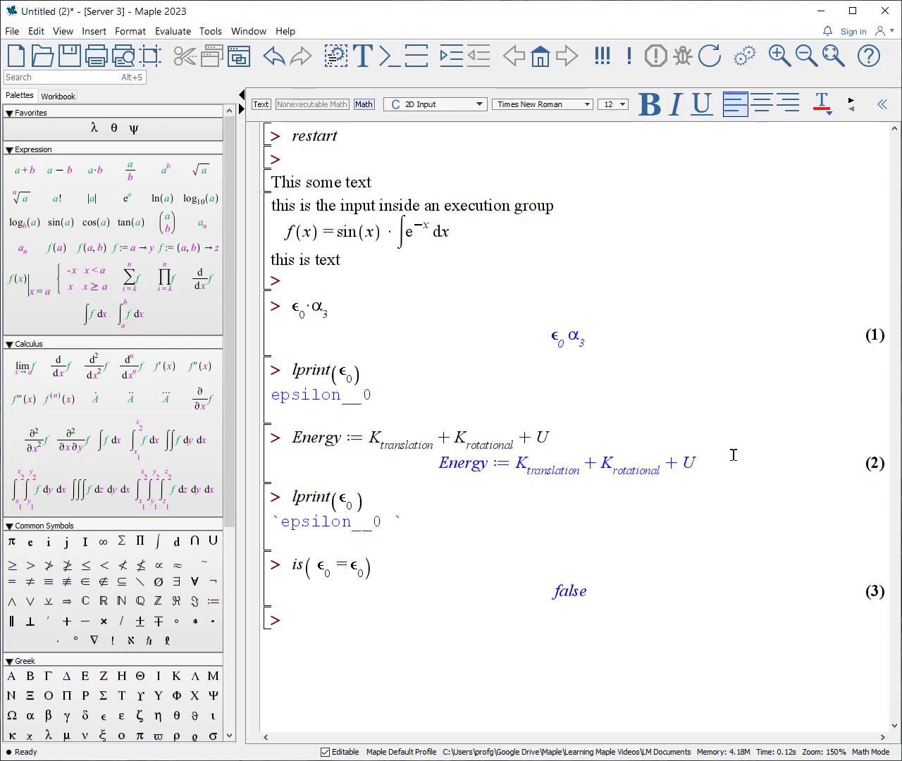
# Step: Evaluate vector F, then vector F with subscript net, as outputs (4) and (5)
pyautogui.write('F')
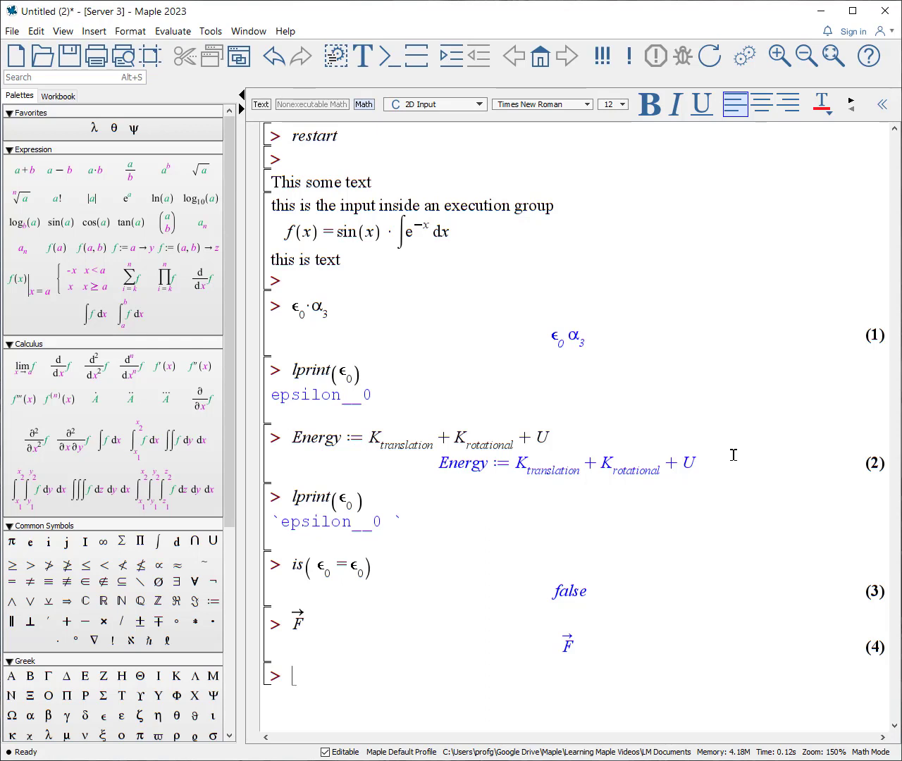
pyautogui.write('F')
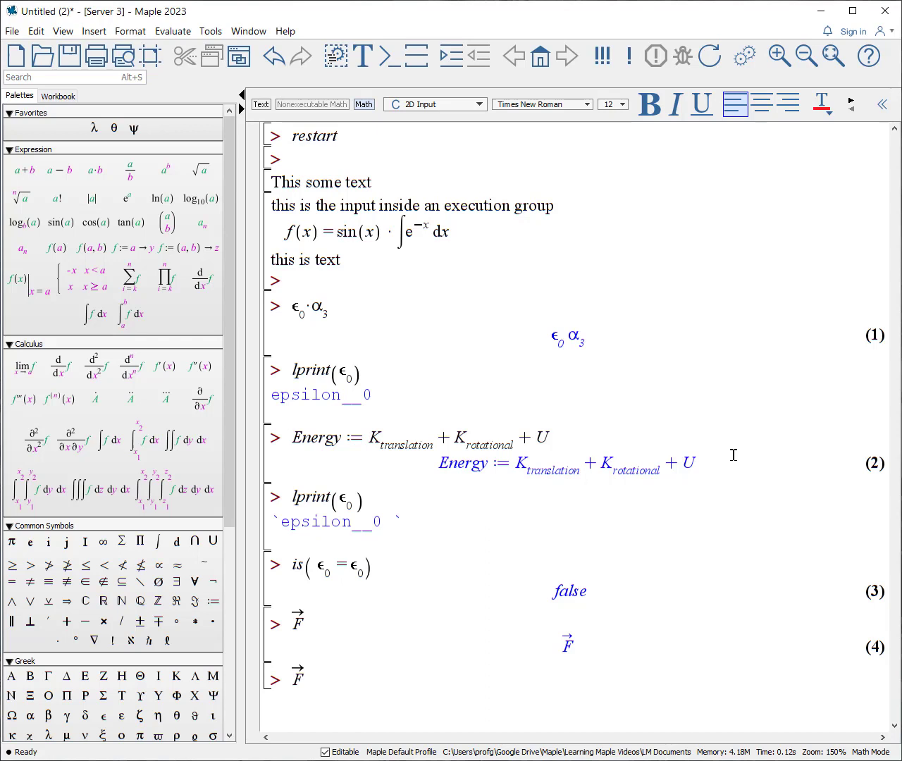
pyautogui.click(674, 104)
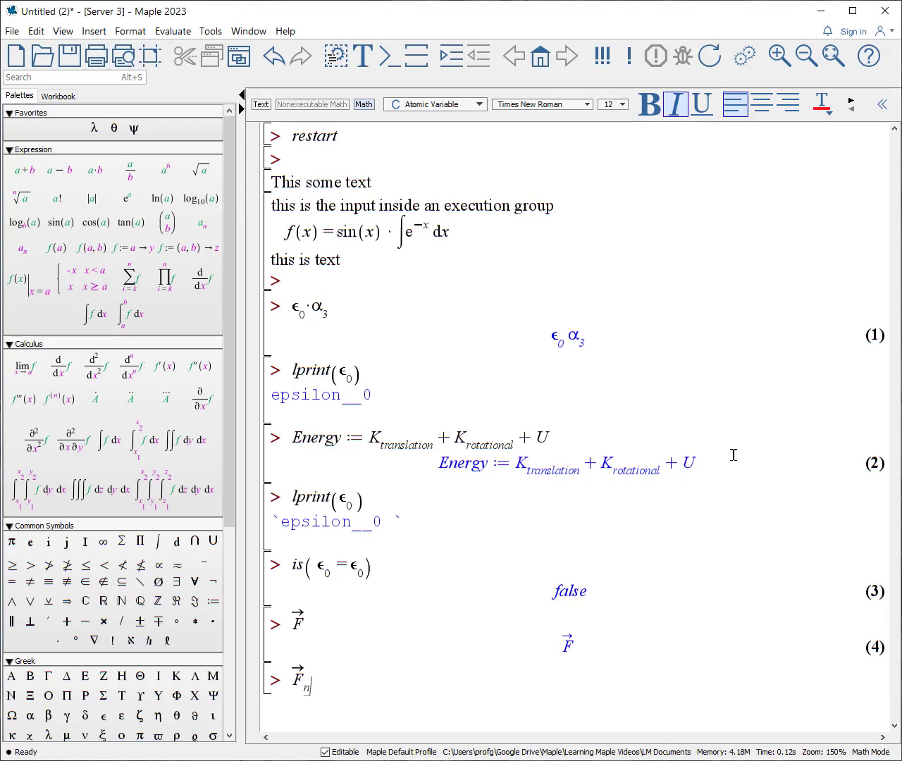
pyautogui.write('et')
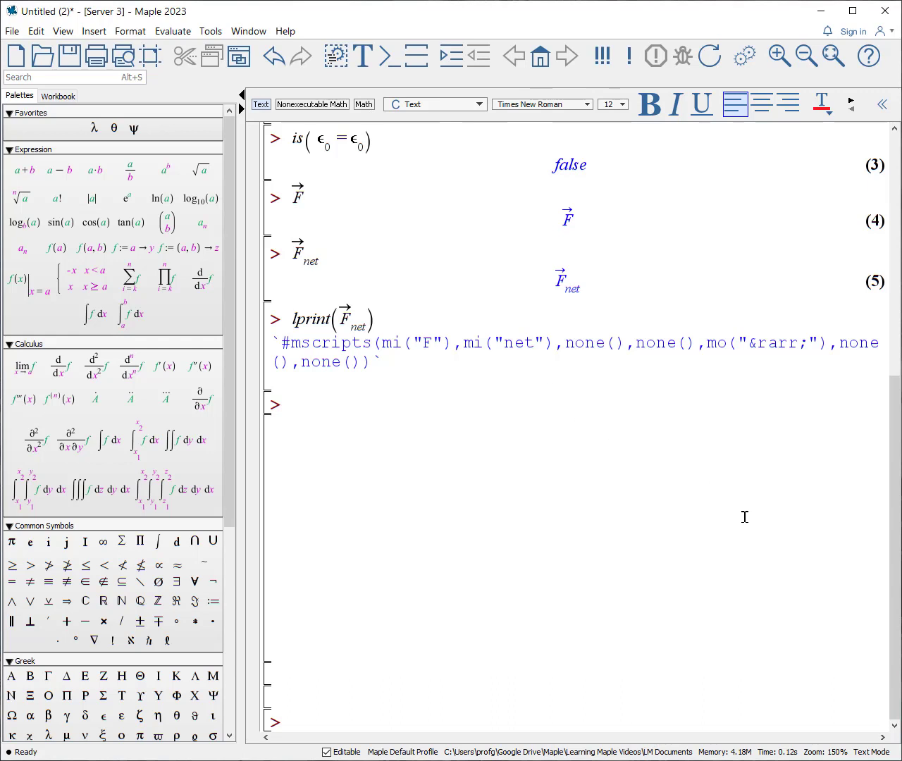
pyautogui.moveTo(588, 318)
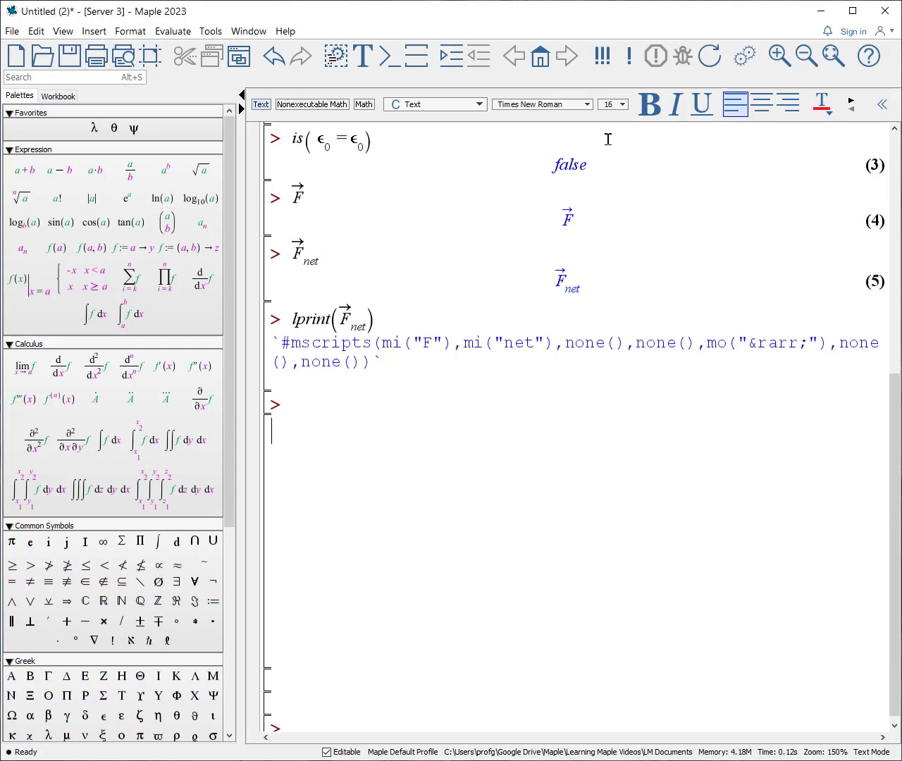
# Step: Write a bold heading "Attention:" followed by the bold italic line "This is some text."
pyautogui.click(648, 105)
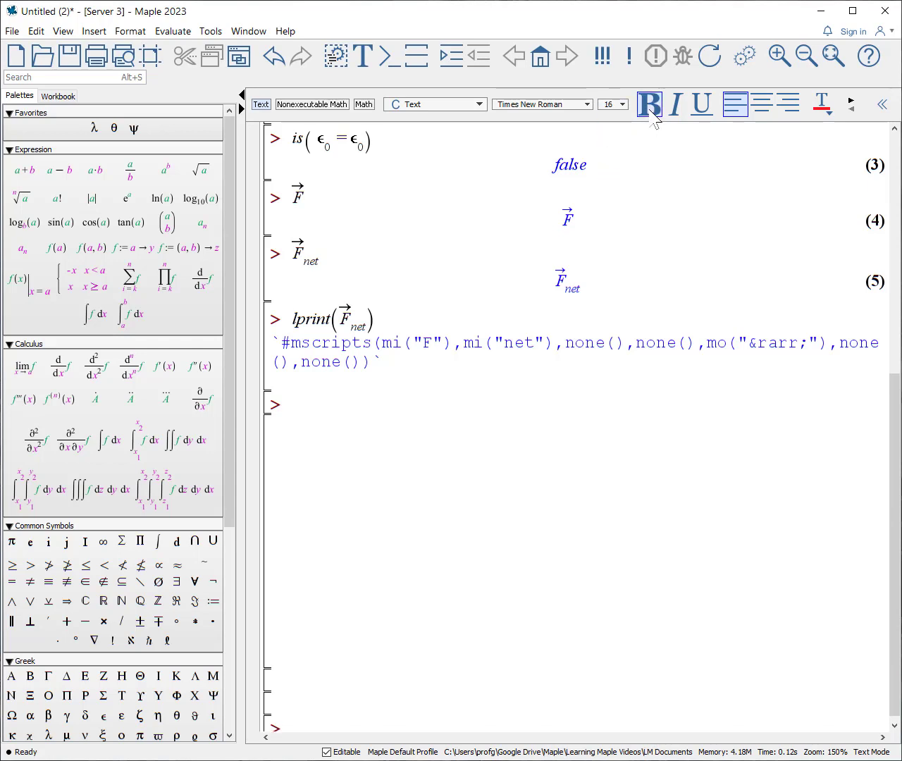
pyautogui.write('Attention:')
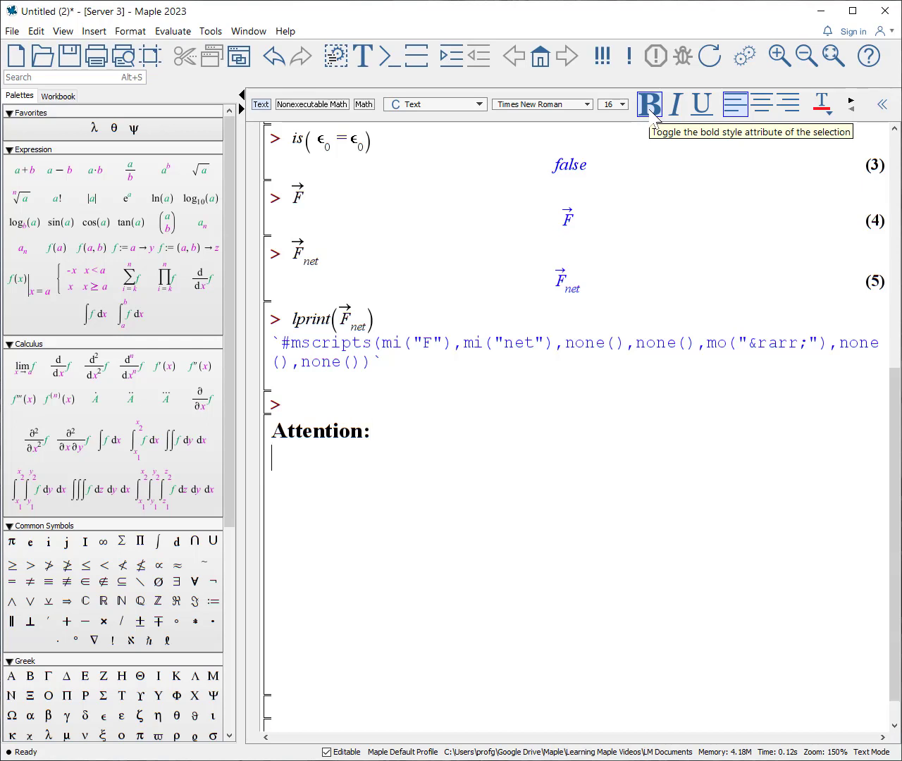
pyautogui.click(623, 105)
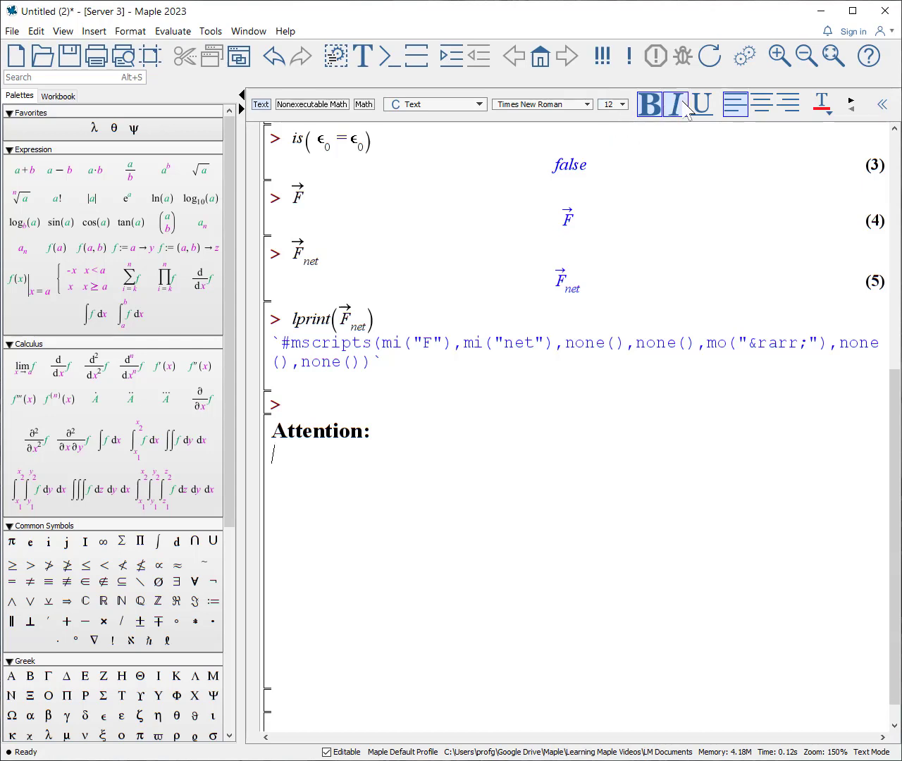
pyautogui.write('This is s')
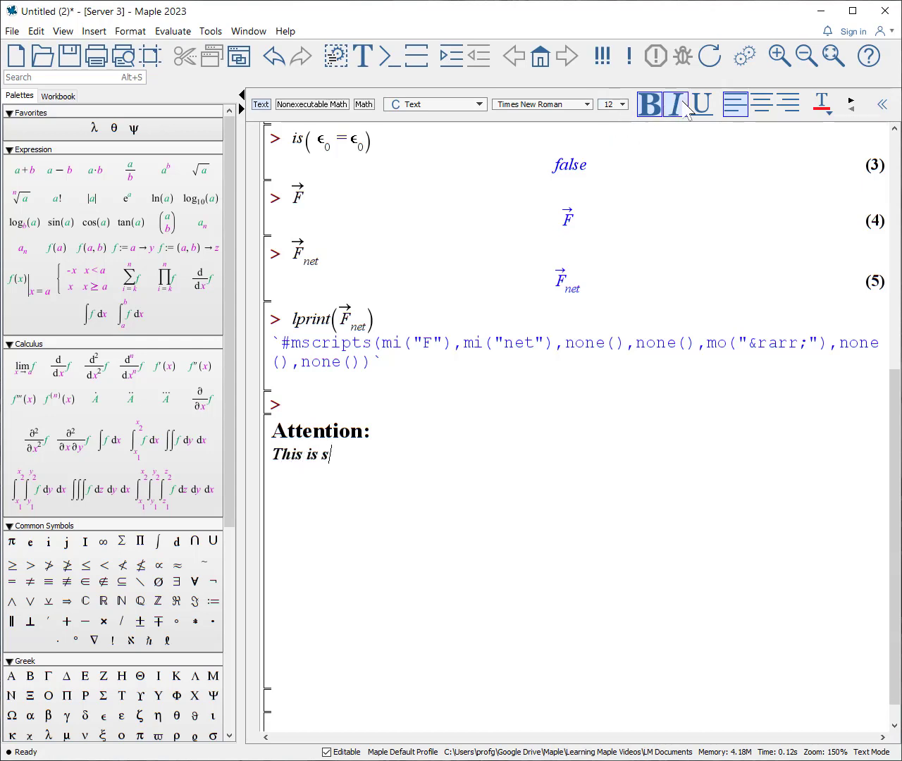
pyautogui.write('ome text.')
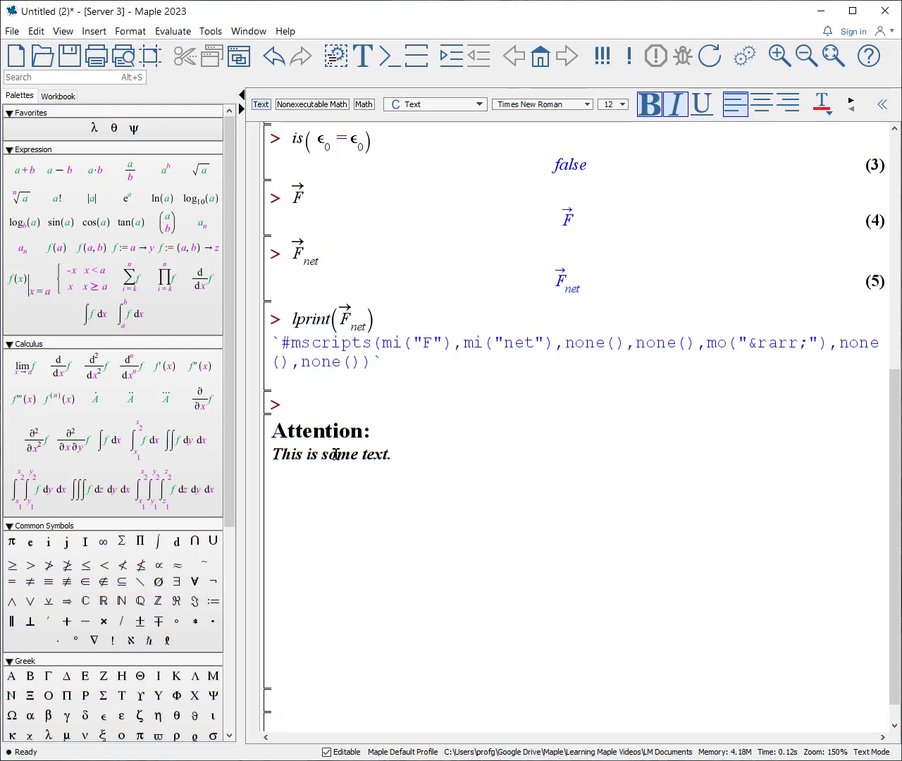
# Step: Colour the word "some" in "This is some text." red
pyautogui.doubleClick(340, 454)
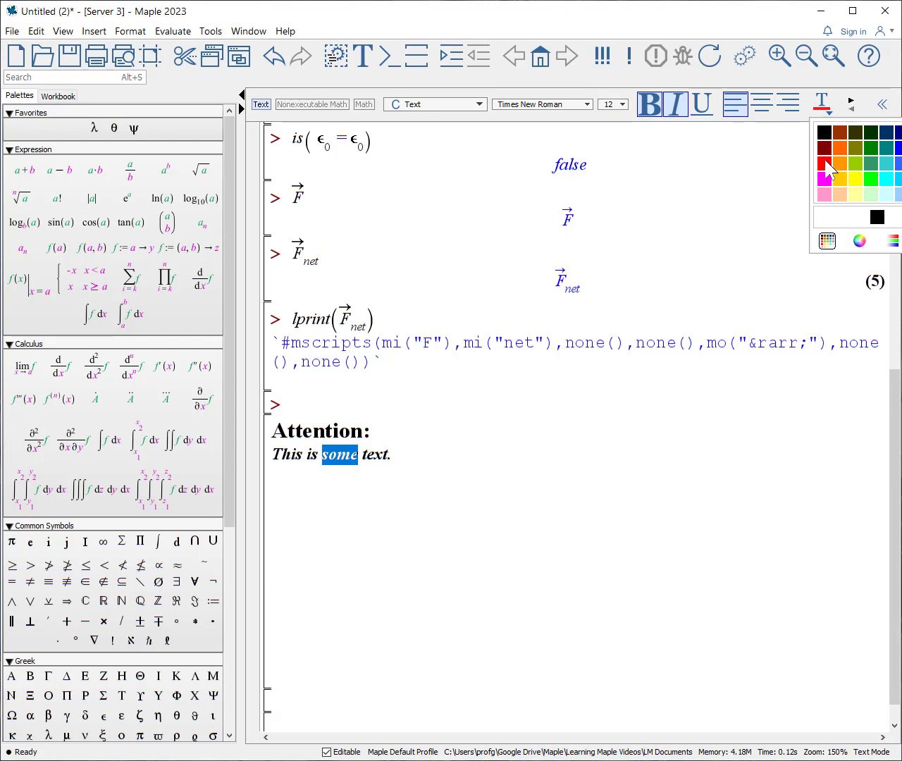
pyautogui.click(826, 167)
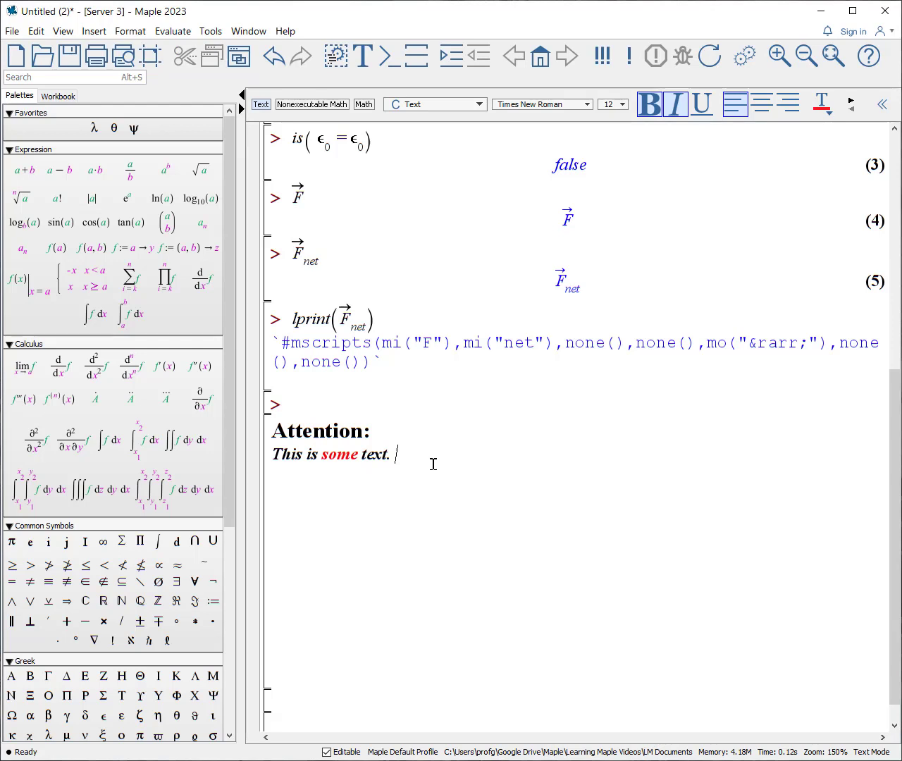
pyautogui.moveTo(781, 251)
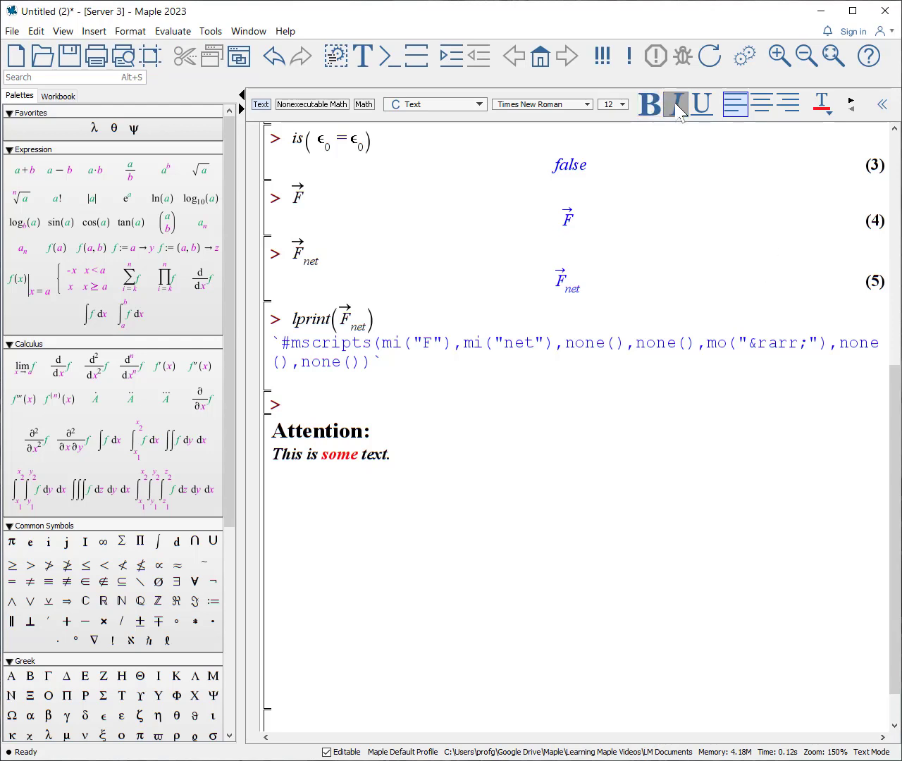
# Step: Create a bulleted list with item 1, item 2 and item3 from the expanded context toolbar
pyautogui.click(883, 104)
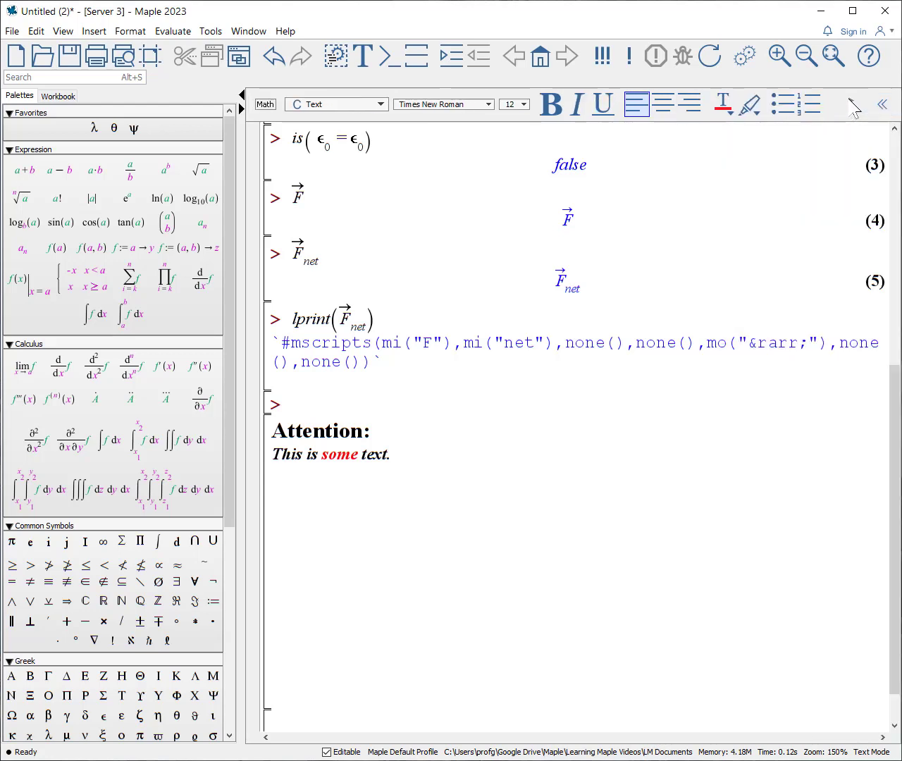
pyautogui.click(784, 105)
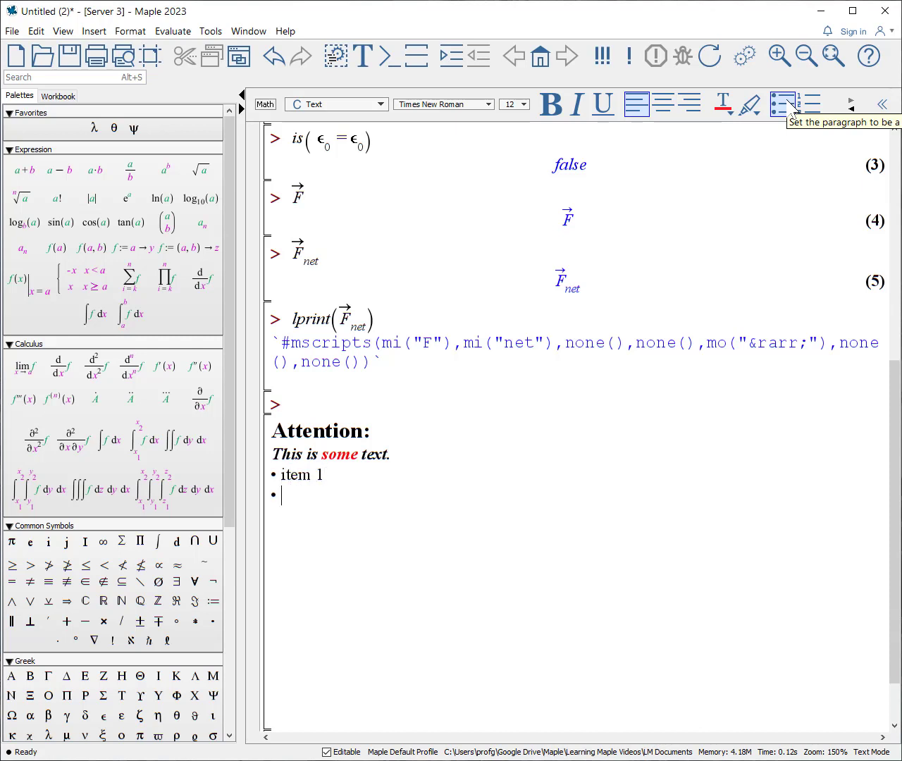
pyautogui.write('item 2')
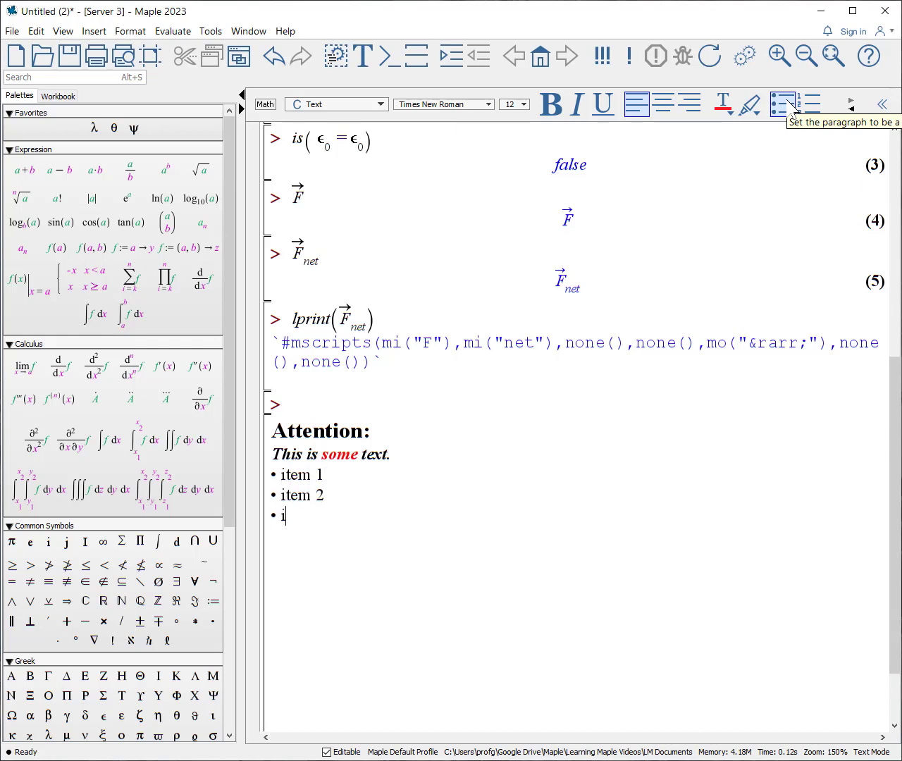
pyautogui.write('tem3')
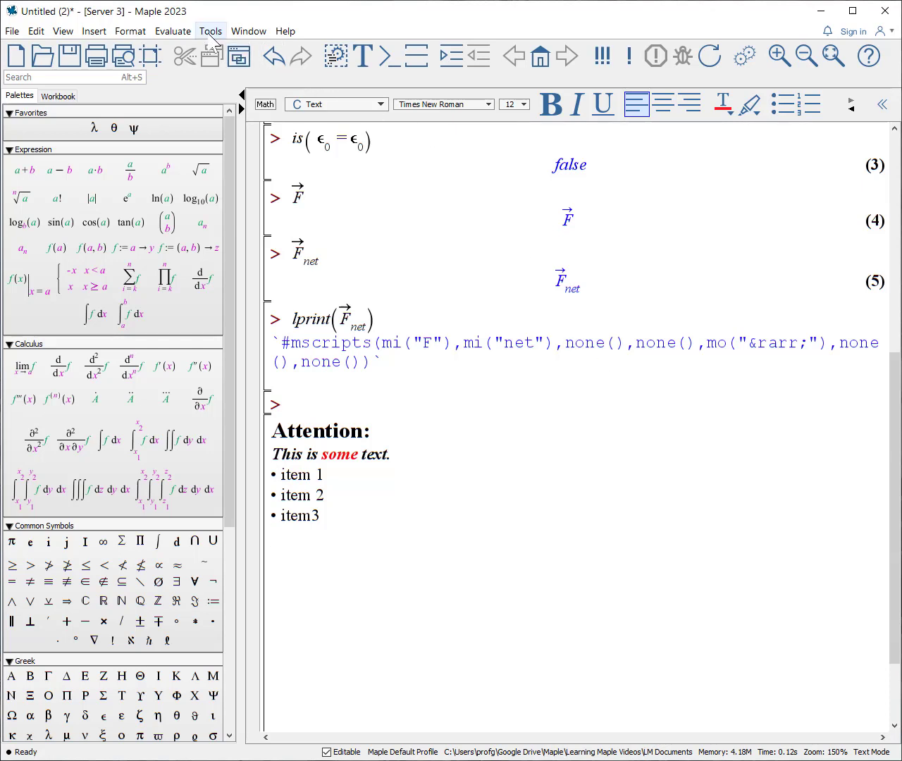
# Step: Run a spell check of the worksheet from the Tools menu and dismiss its completion notice
pyautogui.click(210, 31)
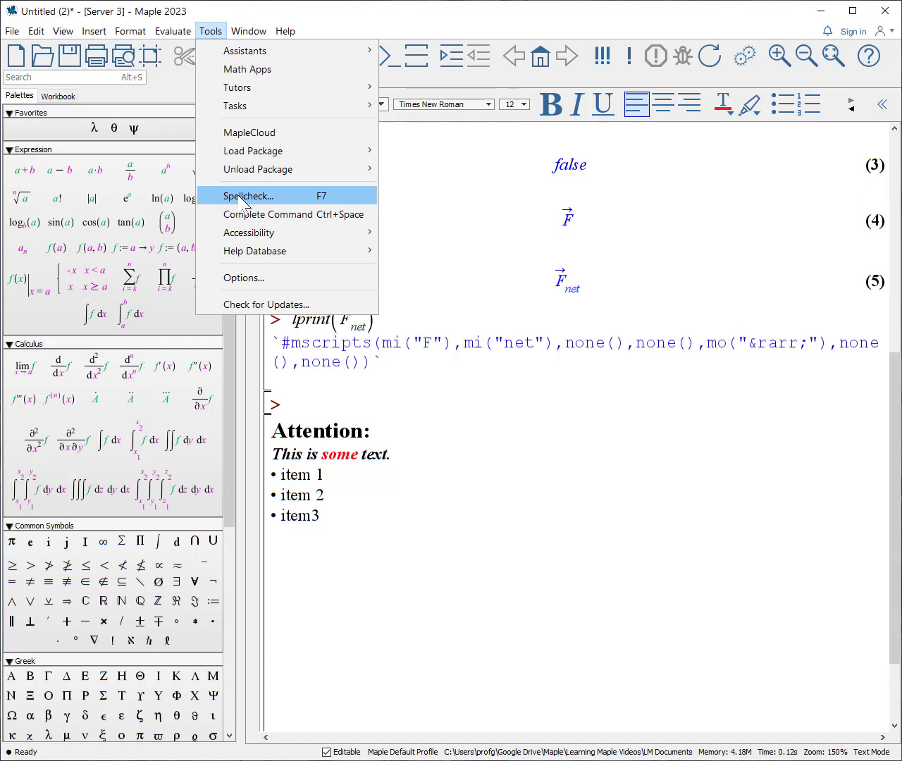
pyautogui.click(247, 196)
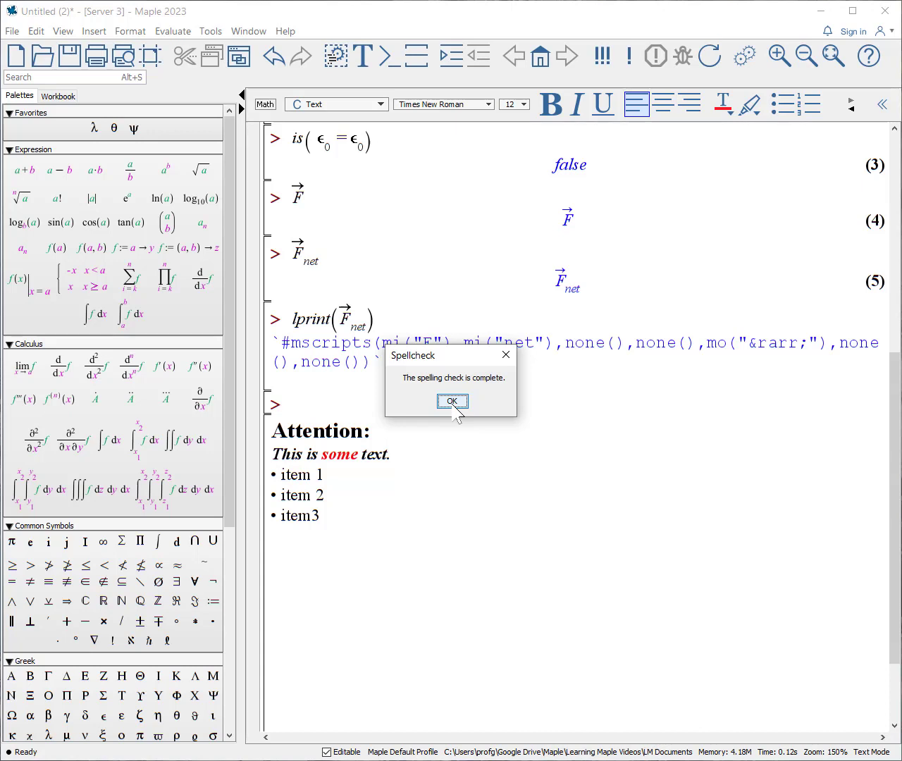
pyautogui.click(452, 401)
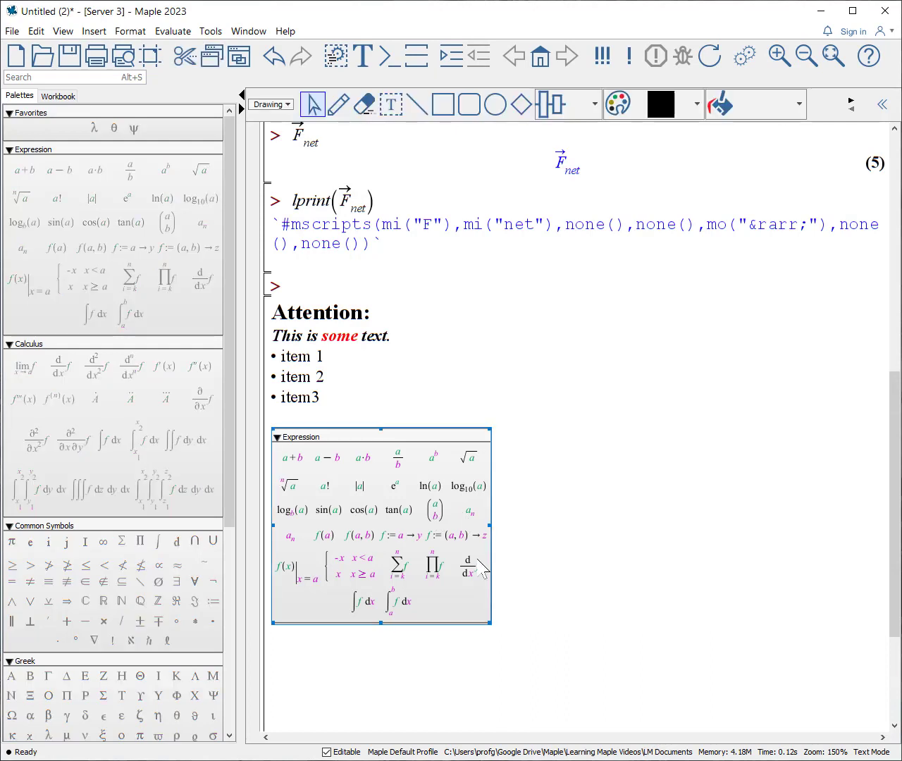
pyautogui.moveTo(496, 635)
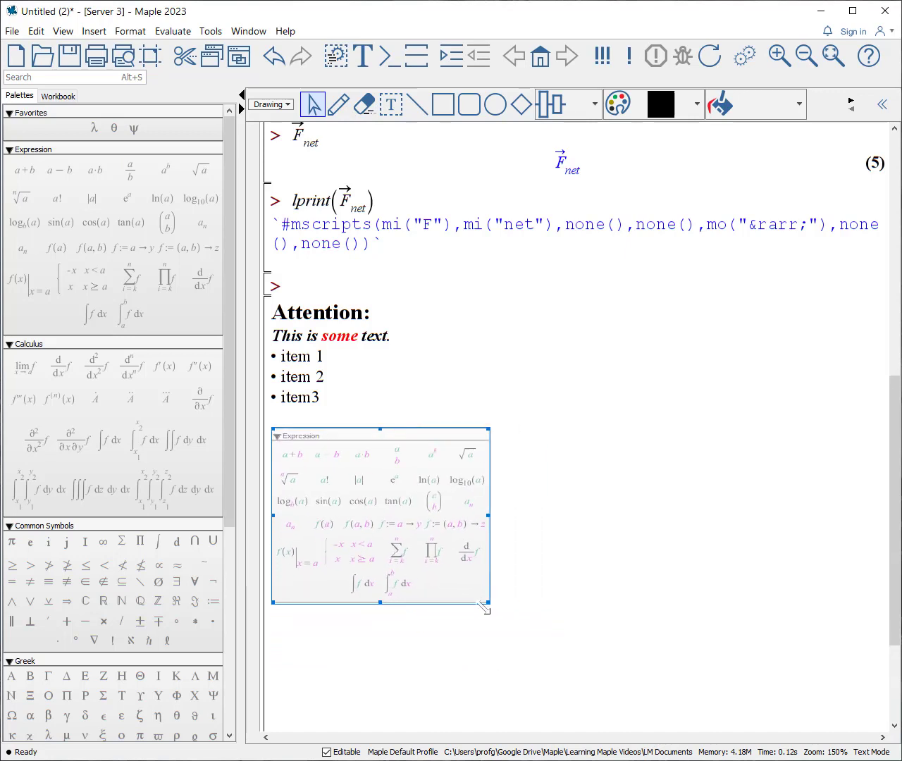
# Step: Drag the pasted Expression palette image's corner handle outward twice to enlarge it
pyautogui.moveTo(485, 607); pyautogui.dragTo(510, 603)
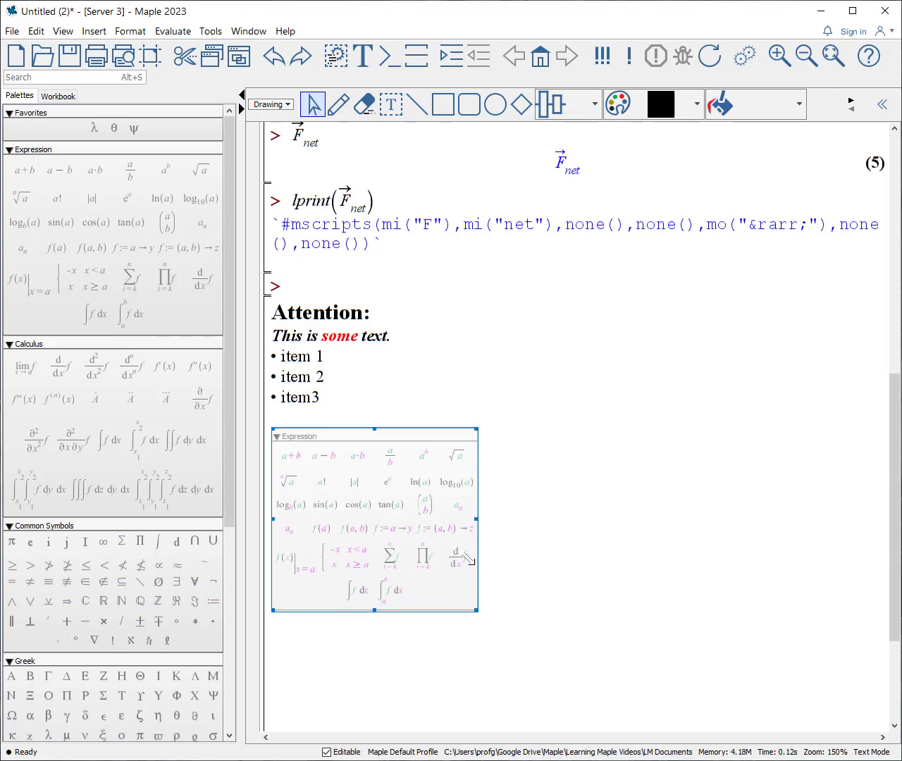
pyautogui.moveTo(476, 612); pyautogui.dragTo(607, 730)
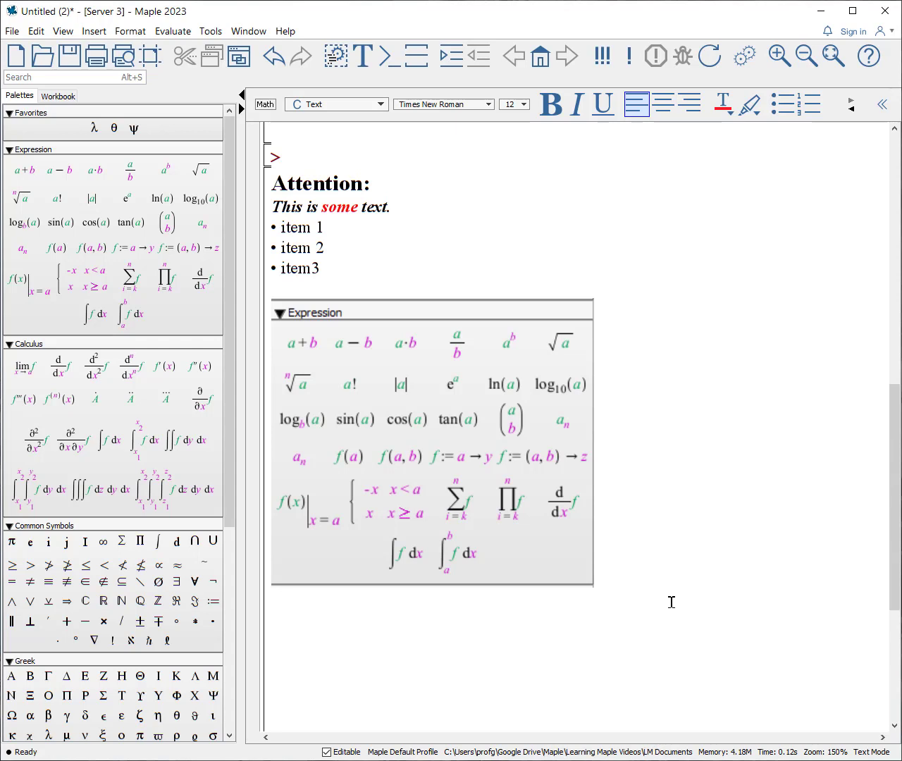
# Step: Insert a page break after the palette image and place the cursor on the line below it
pyautogui.click(93, 31)
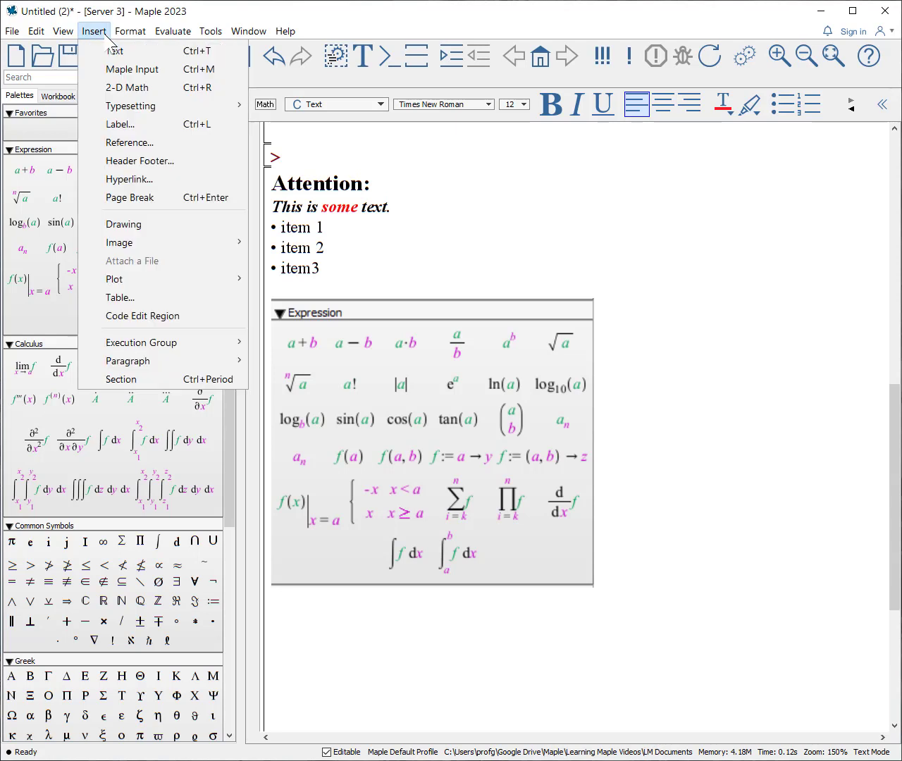
pyautogui.click(130, 197)
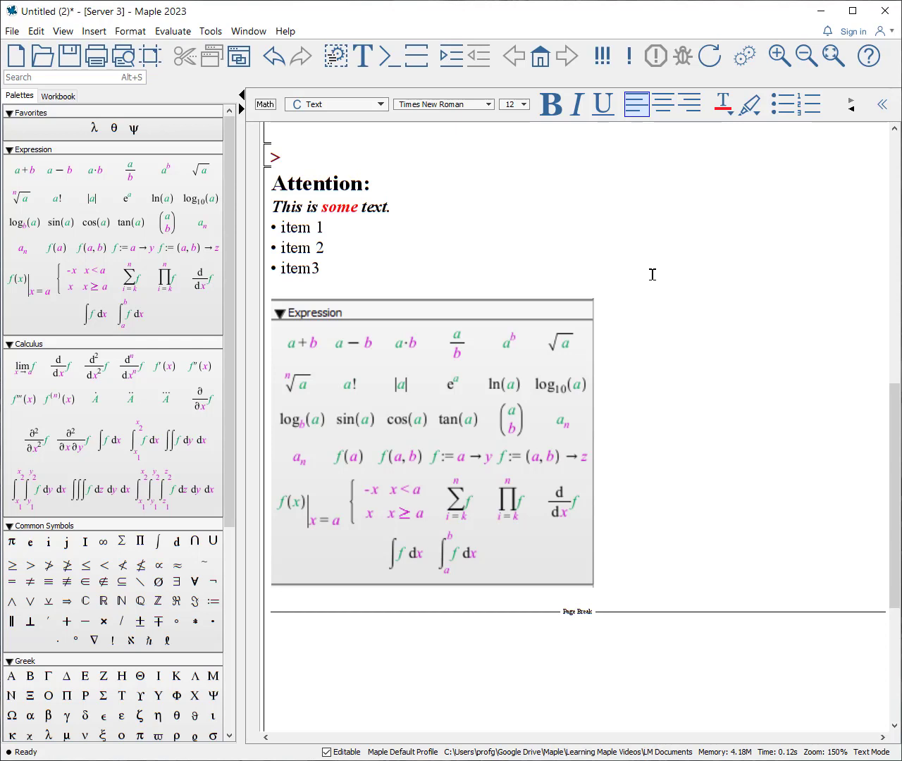
pyautogui.click(272, 626)
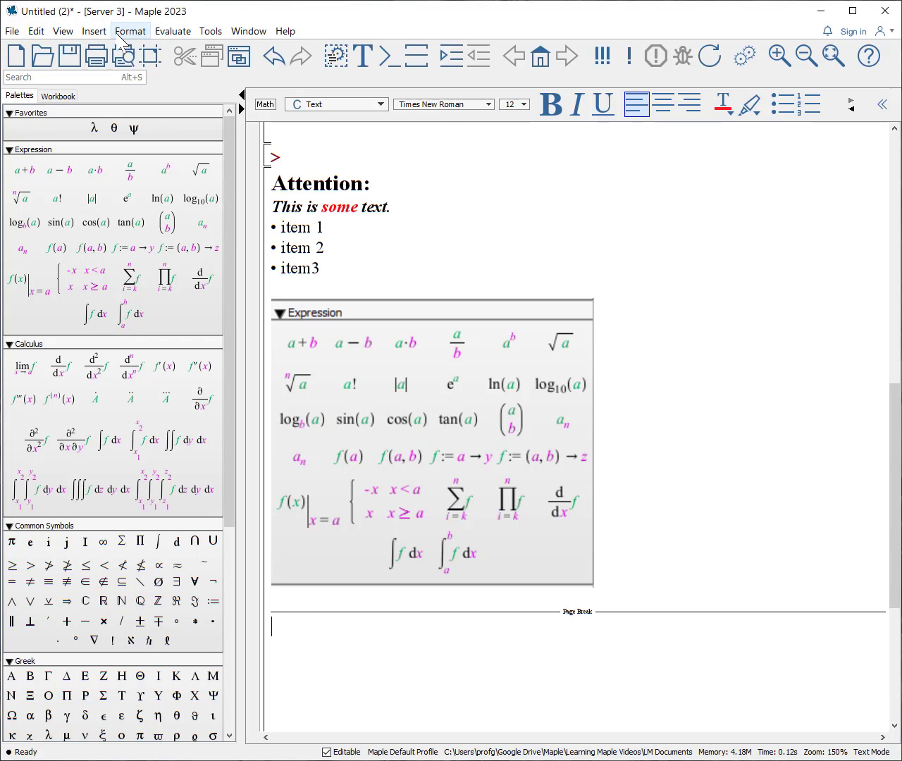
# Step: Review the Custom Header (file name) and Custom Footer (Page of Pages) settings, then close the dialog
pyautogui.click(93, 31)
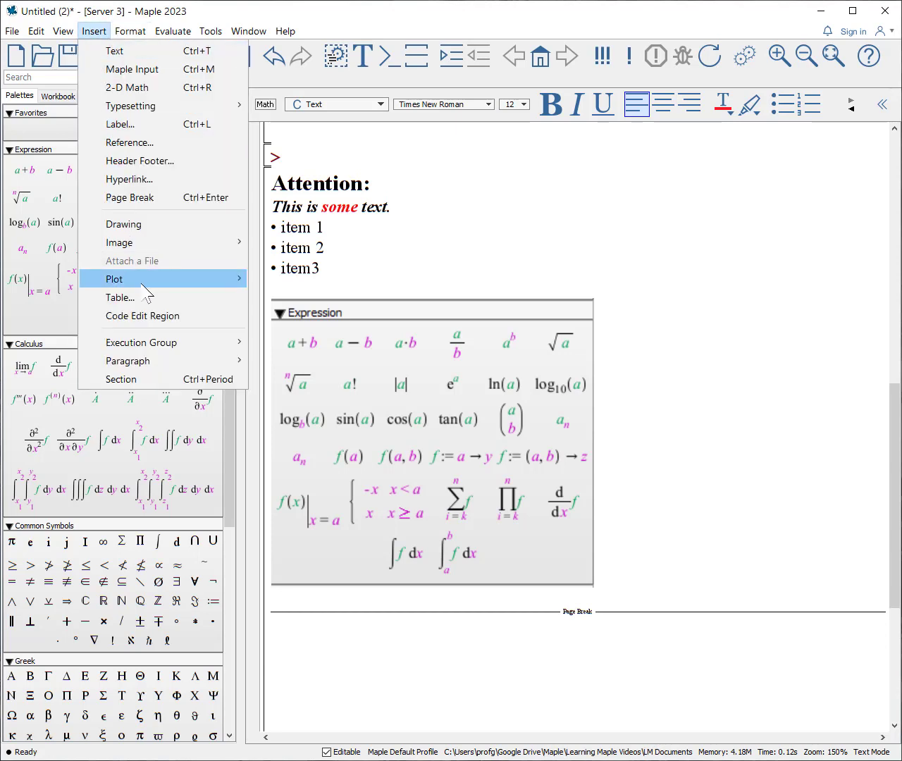
pyautogui.moveTo(155, 161)
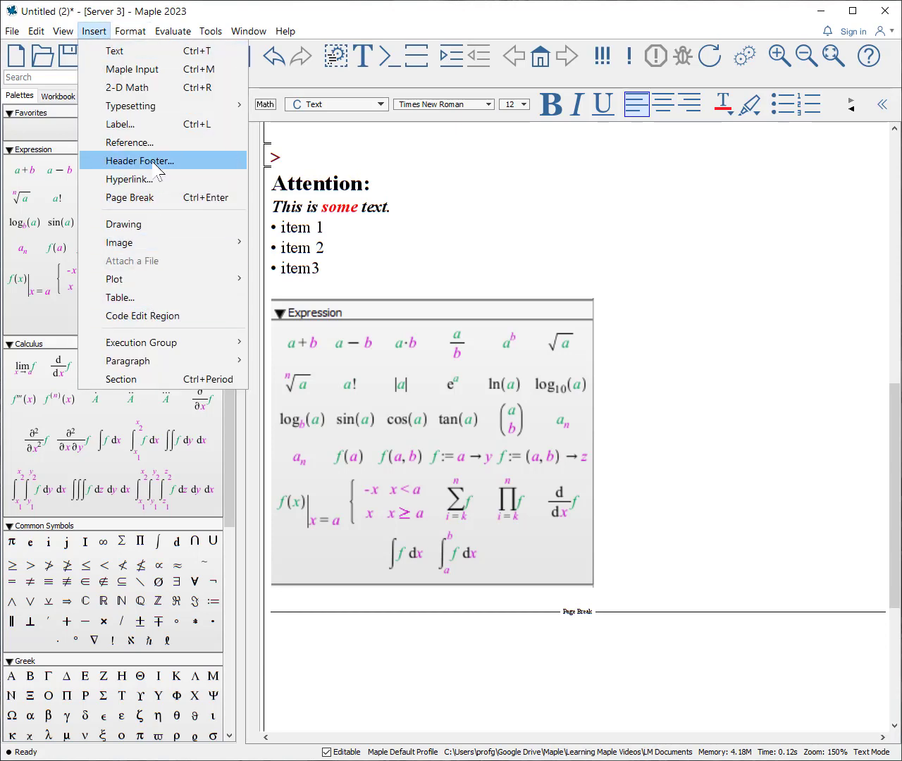
pyautogui.click(138, 161)
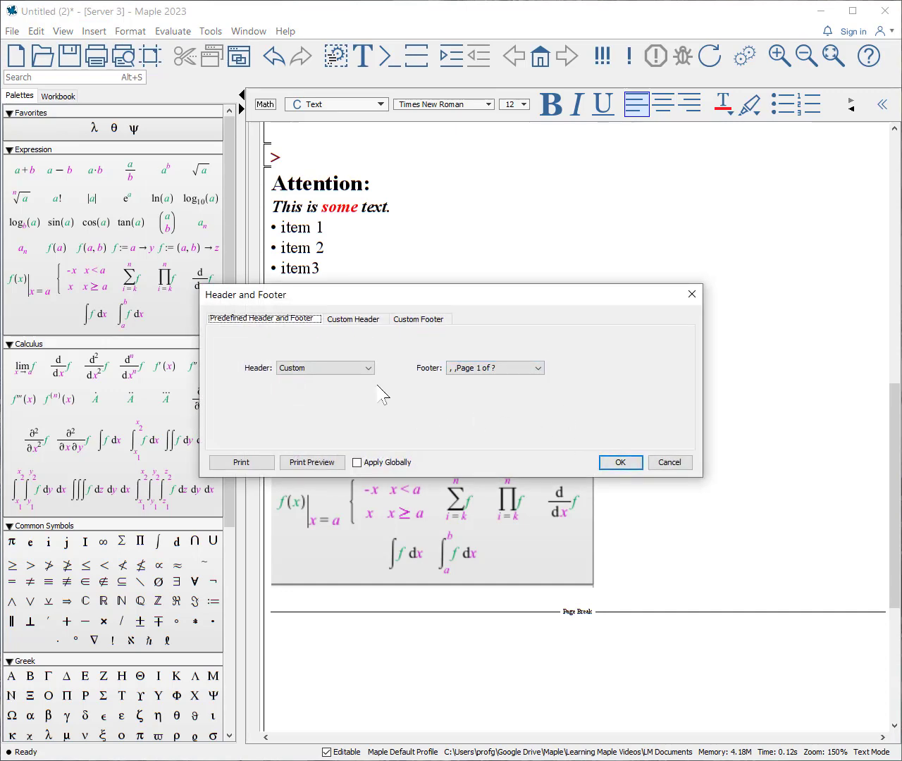
pyautogui.moveTo(366, 331)
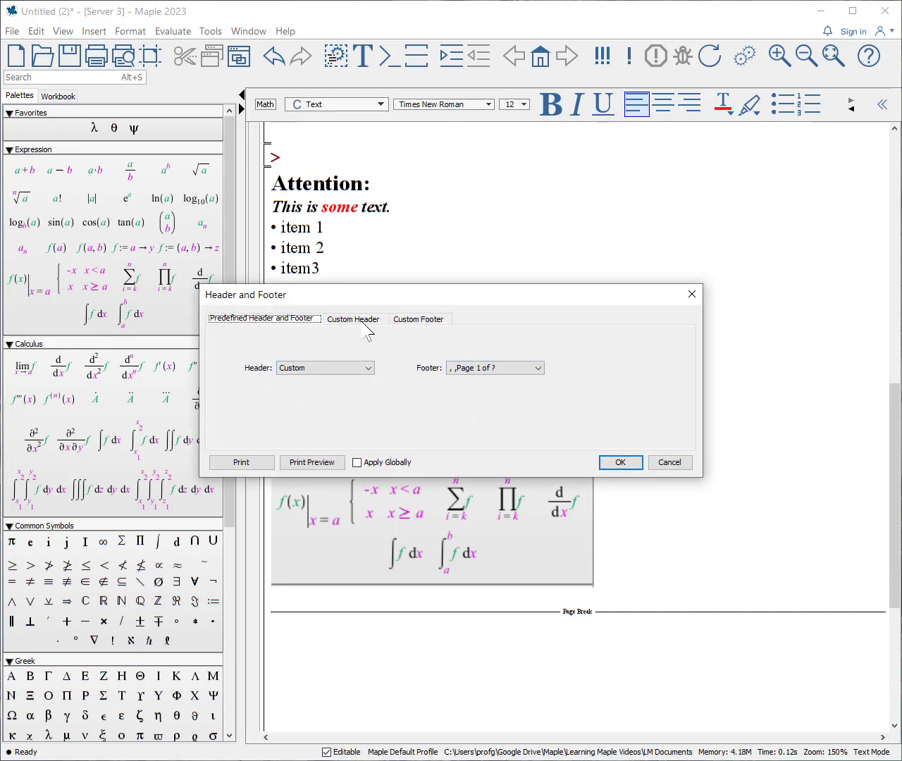
pyautogui.click(354, 319)
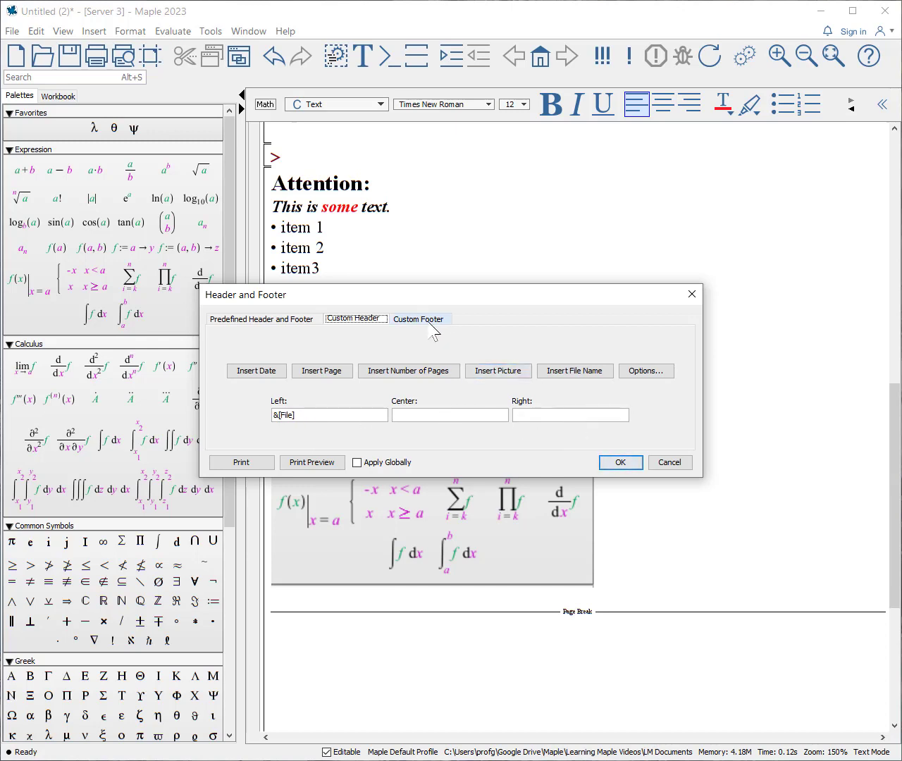
pyautogui.click(418, 319)
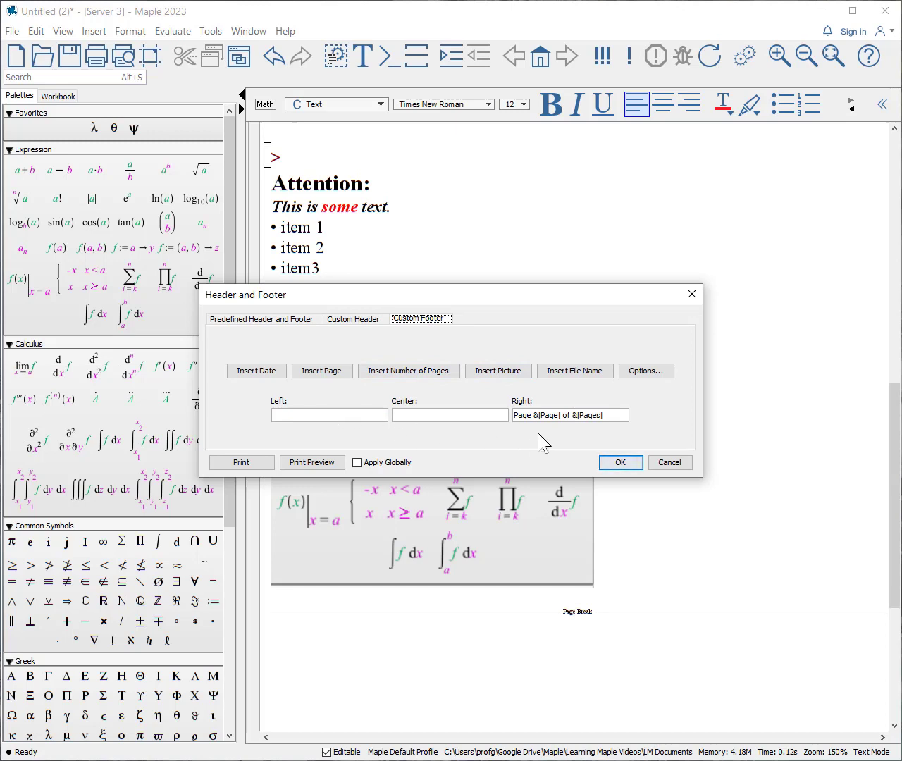
pyautogui.moveTo(543, 442)
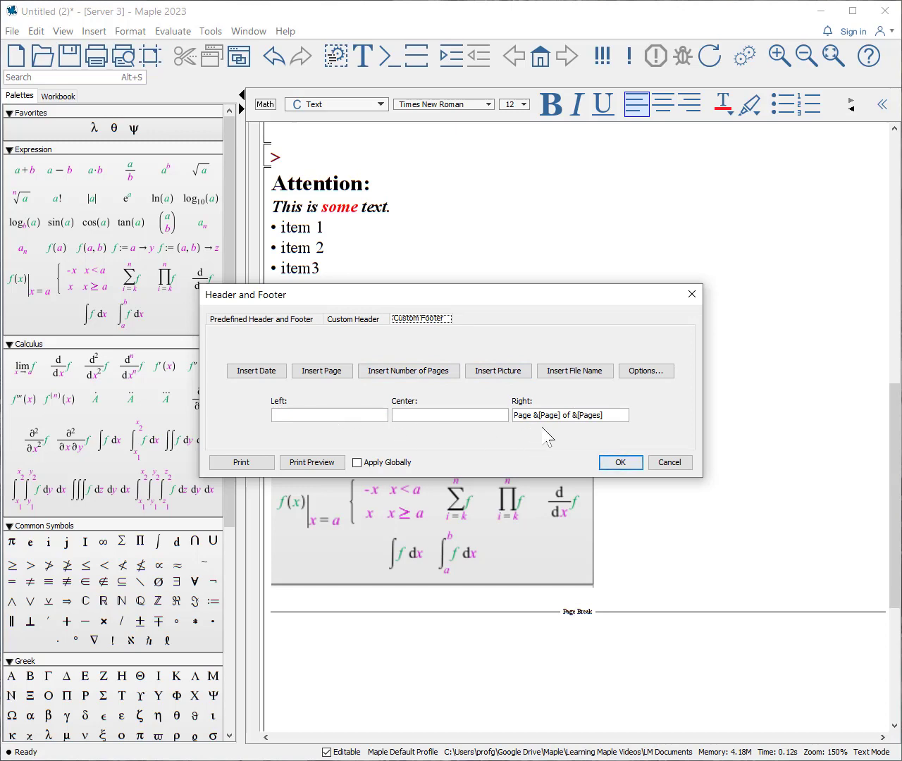
pyautogui.moveTo(597, 440)
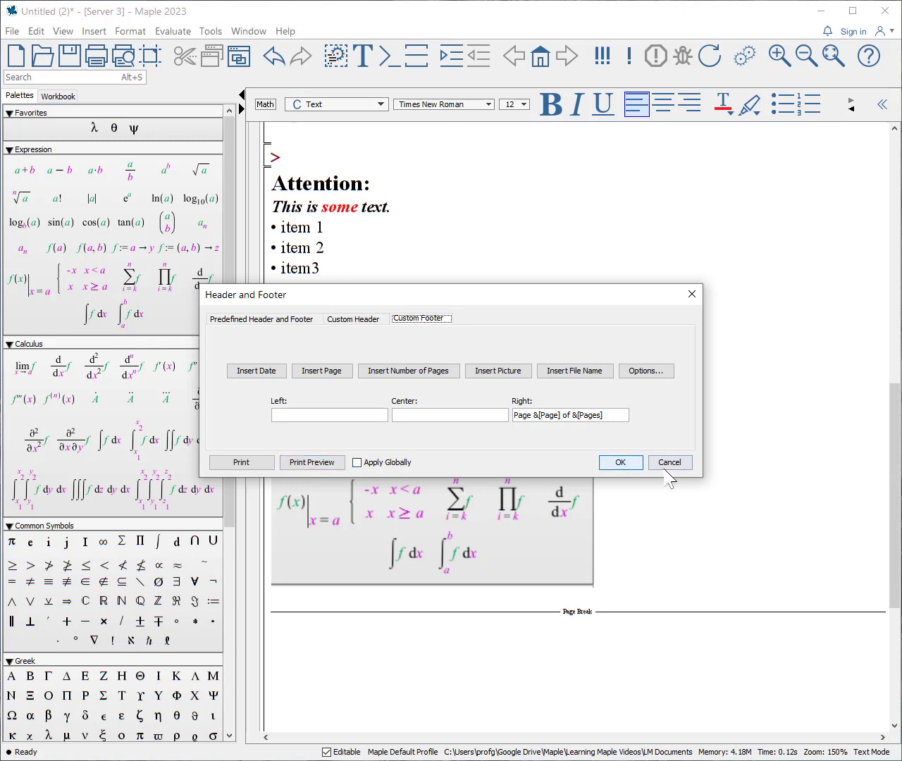
pyautogui.click(668, 462)
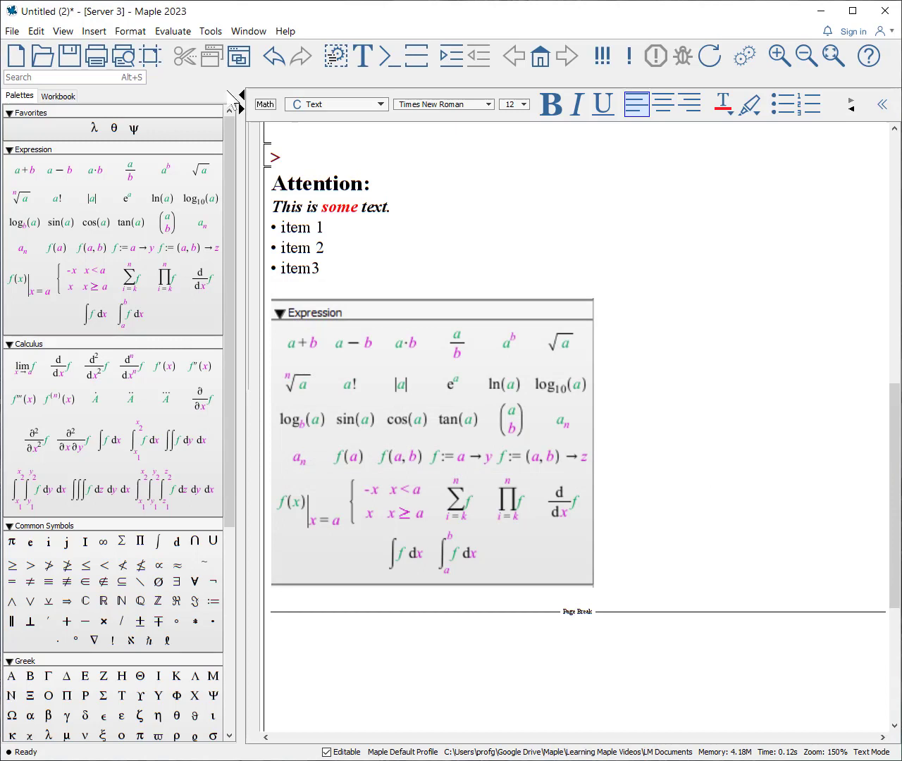
pyautogui.moveTo(149, 56)
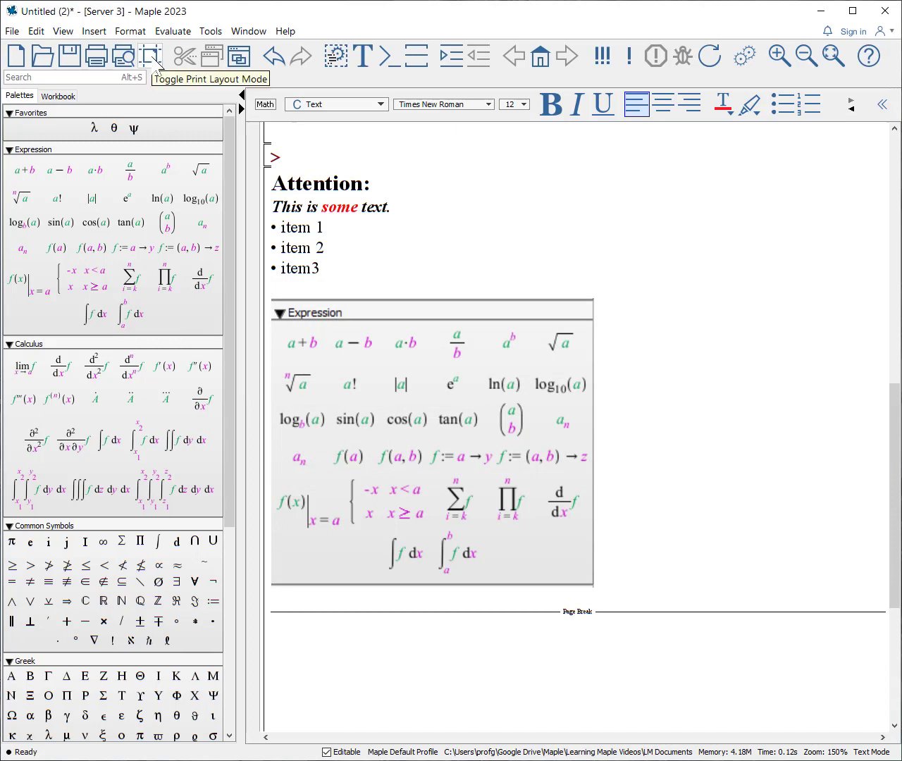
# Step: Switch the worksheet to print layout mode to view it as pages
pyautogui.click(151, 56)
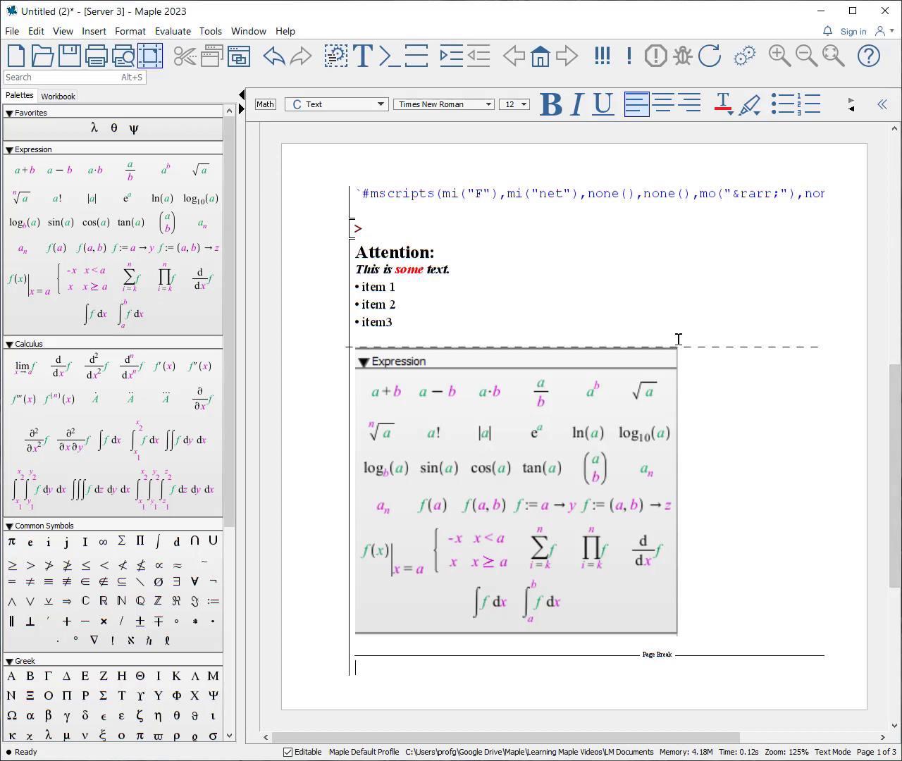
pyautogui.moveTo(755, 347)
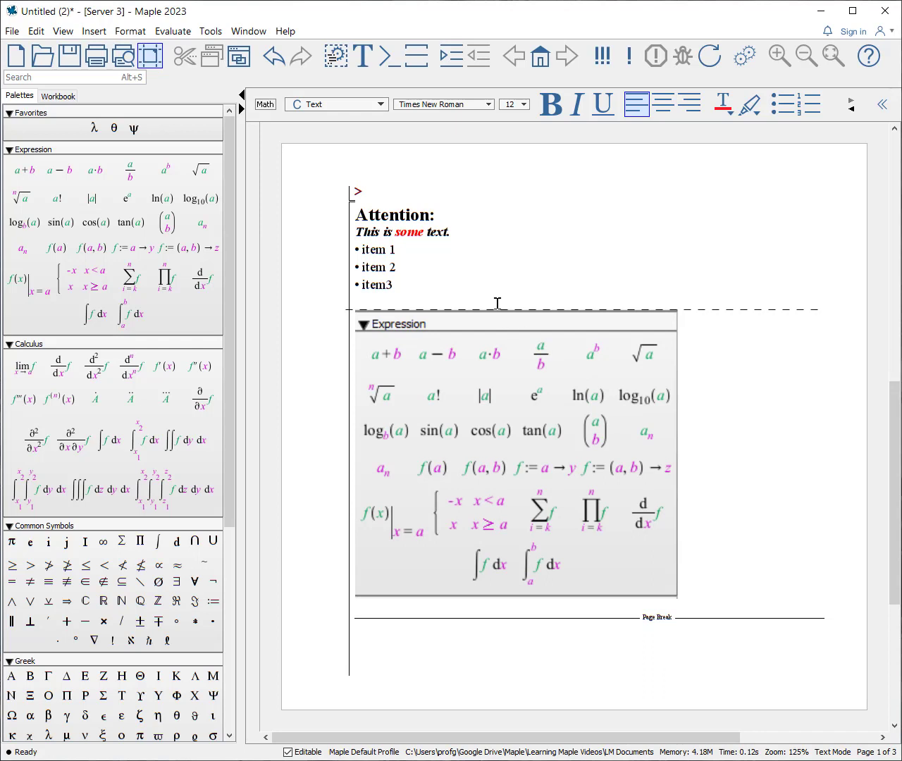
pyautogui.moveTo(634, 321)
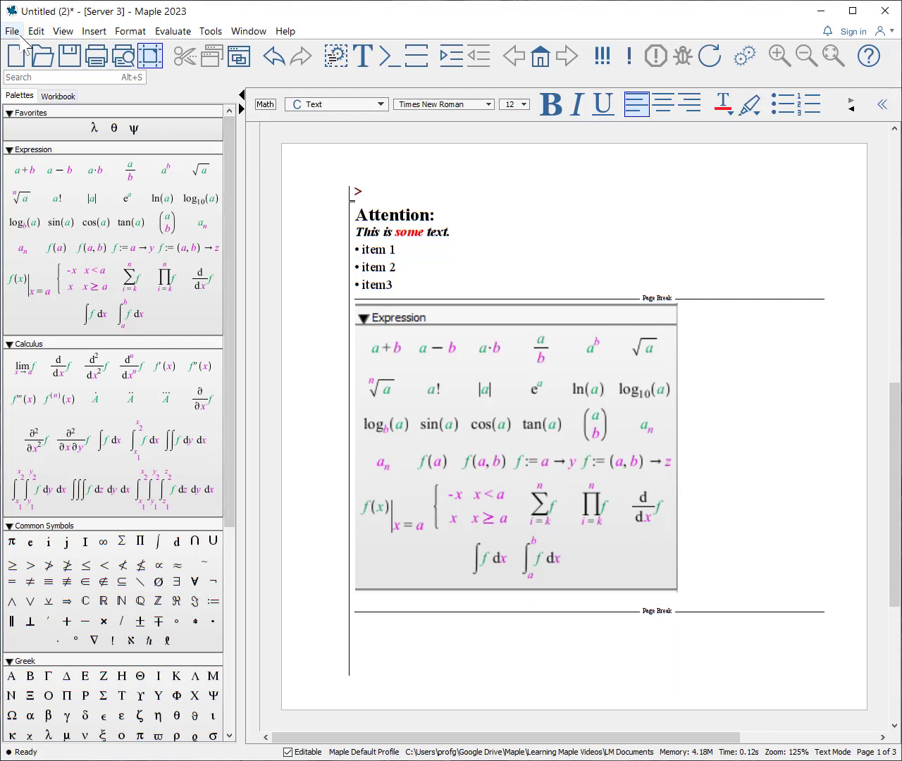
pyautogui.click(11, 31)
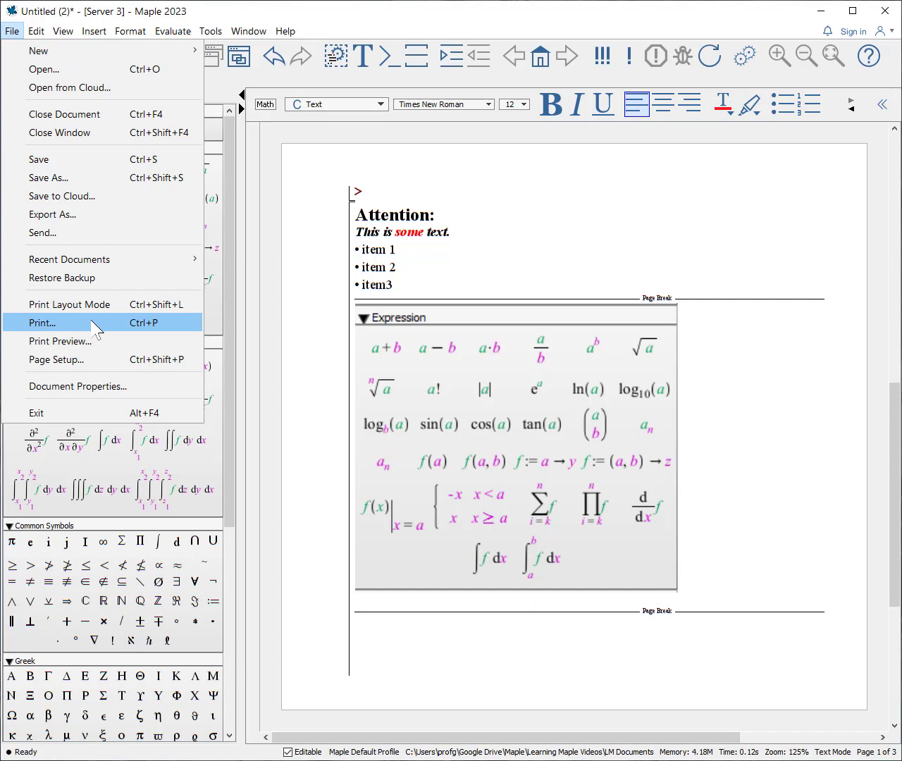
pyautogui.click(43, 321)
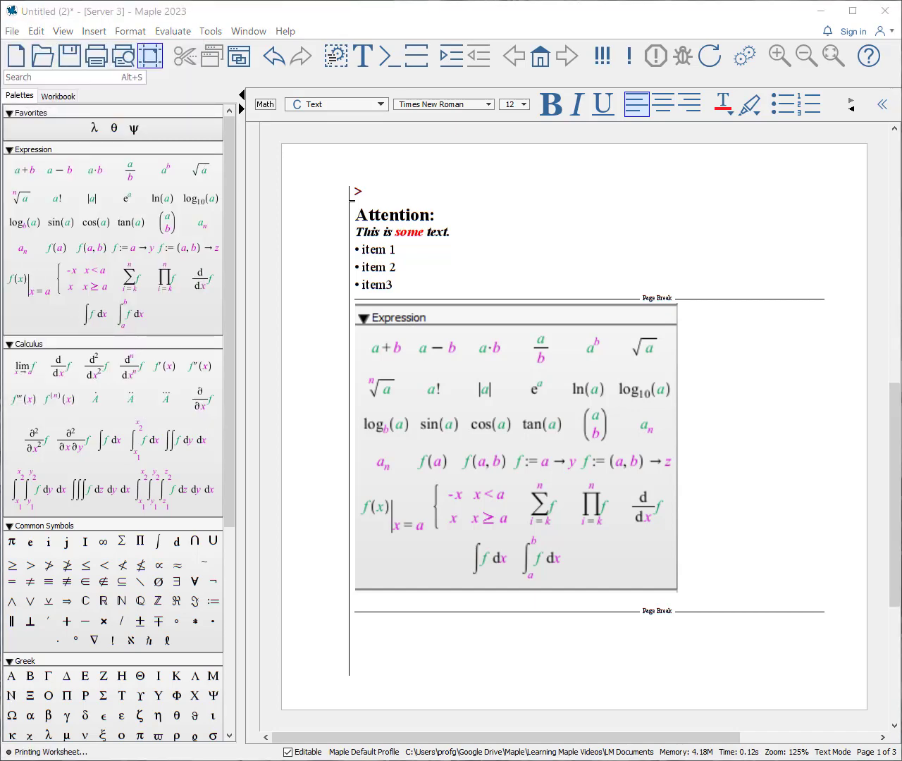
pyautogui.click(95, 56)
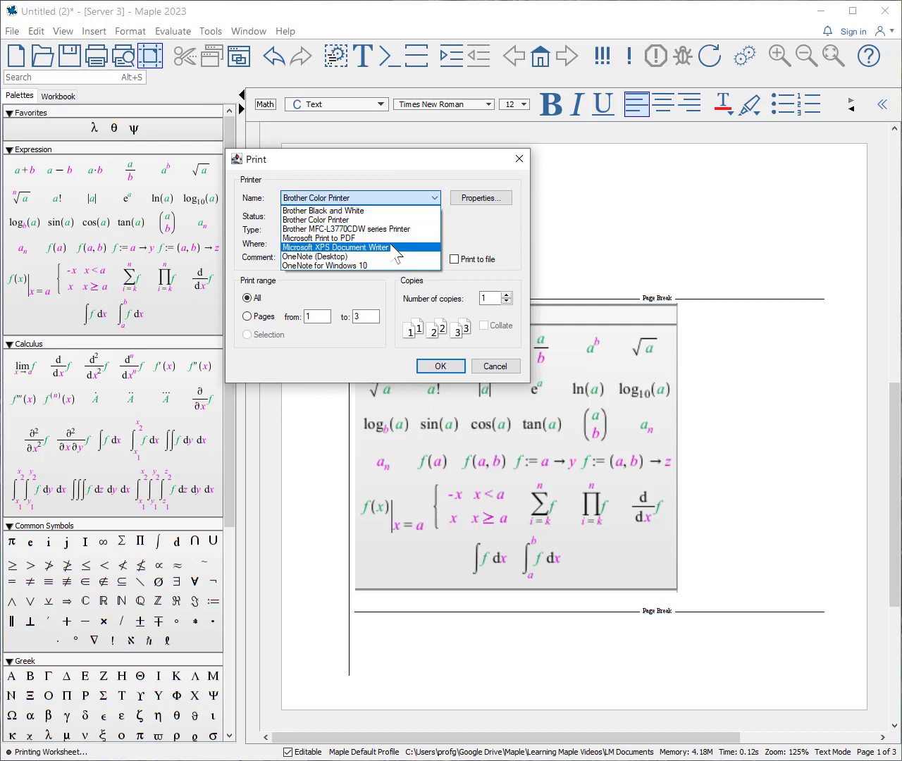
pyautogui.click(319, 238)
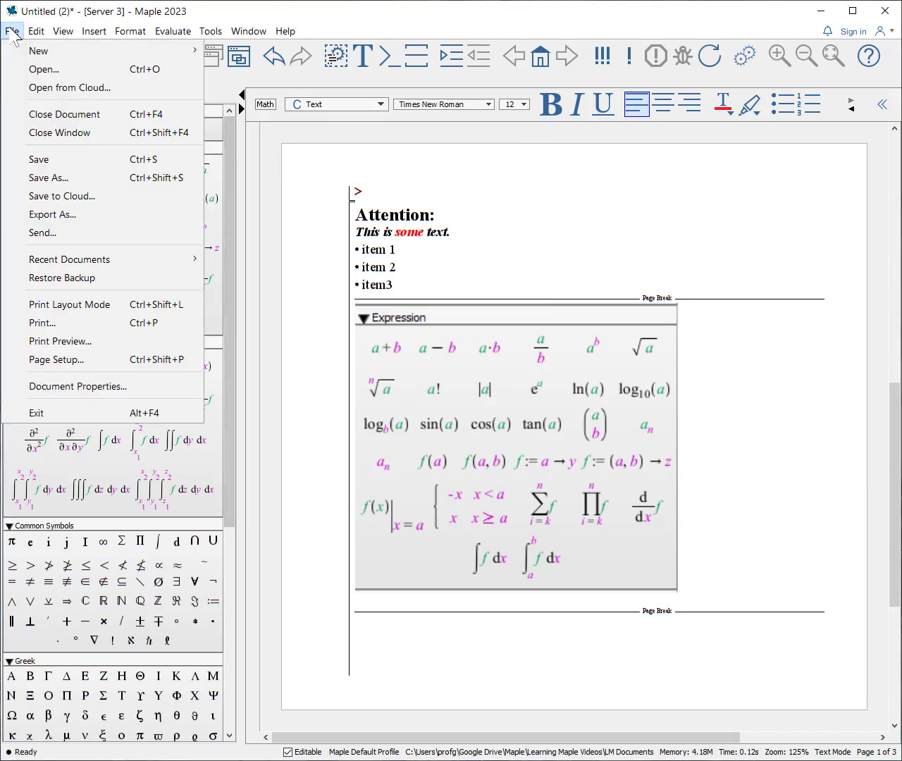
pyautogui.moveTo(53, 215)
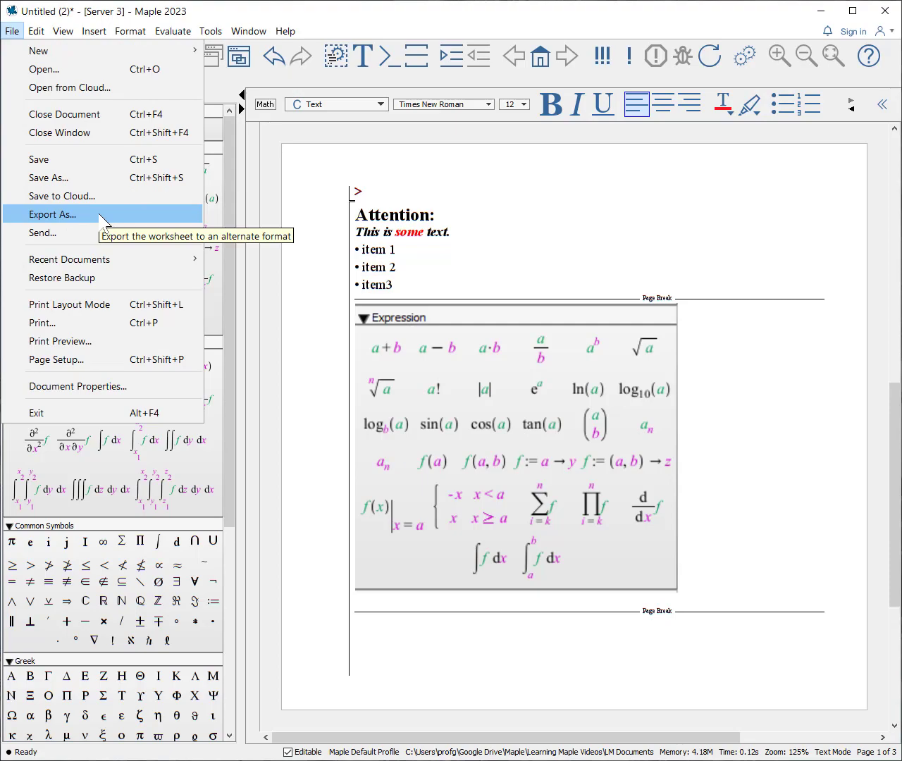
# Step: Start Export As from the File menu to save the worksheet as a PDF
pyautogui.click(50, 215)
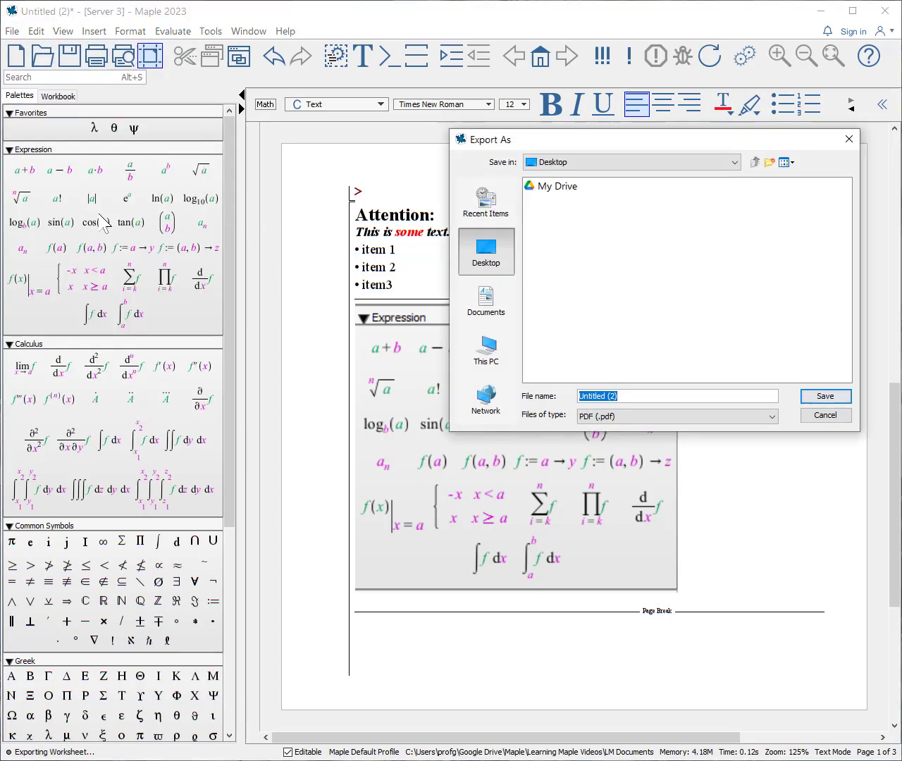